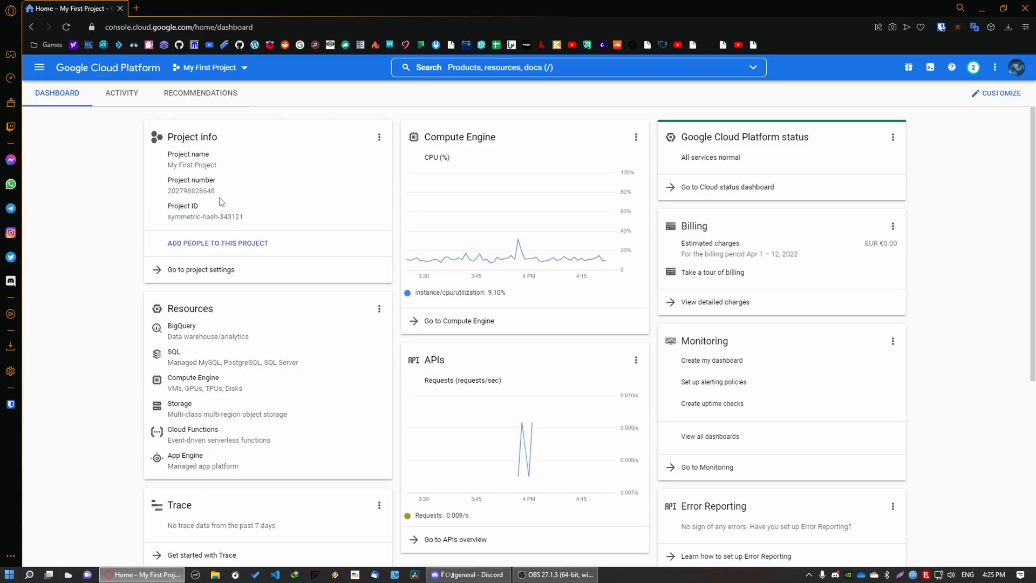
mouse_move(719, 206)
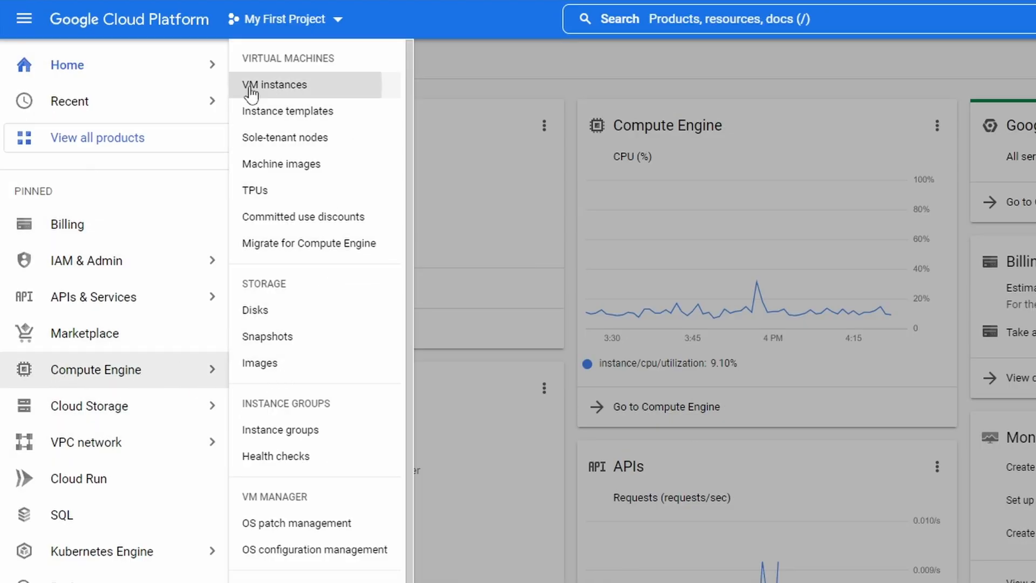
- Show the VM instances list with the running instance-1
click(273, 84)
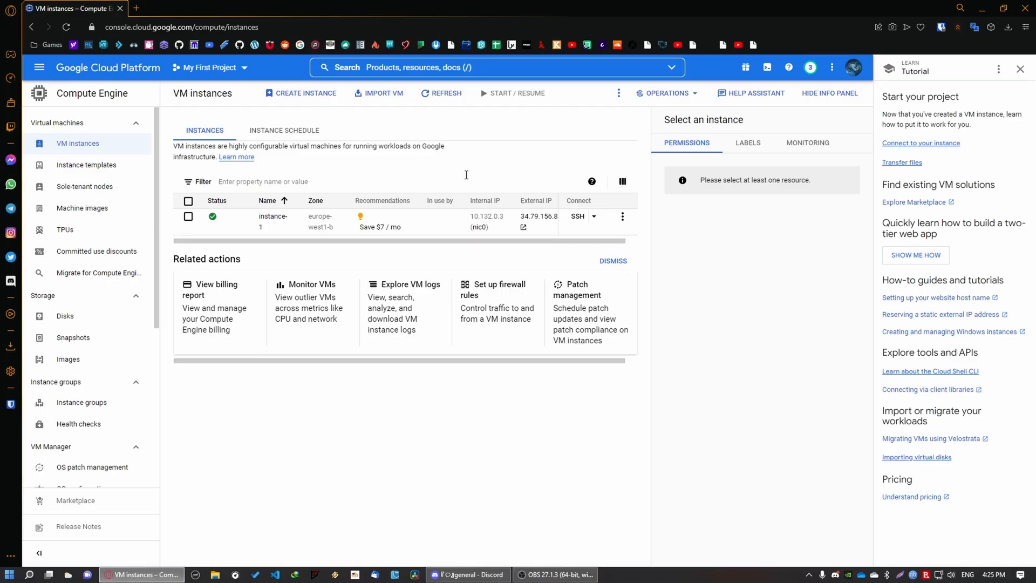
mouse_move(331, 115)
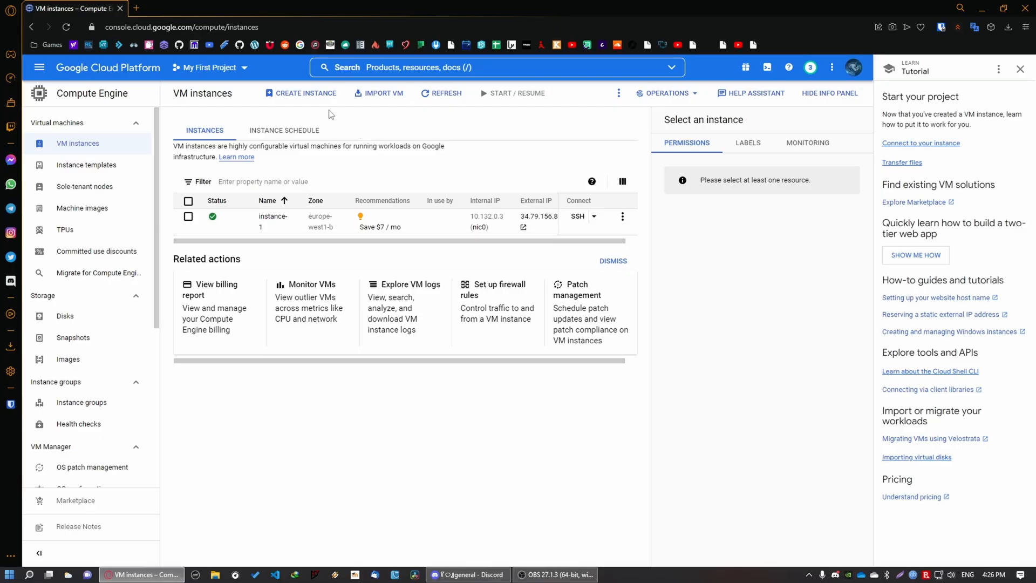
- Begin instance-2 in europe-west1 (Belgium), zone europe-west1-b, and reach the machine type setting
click(300, 93)
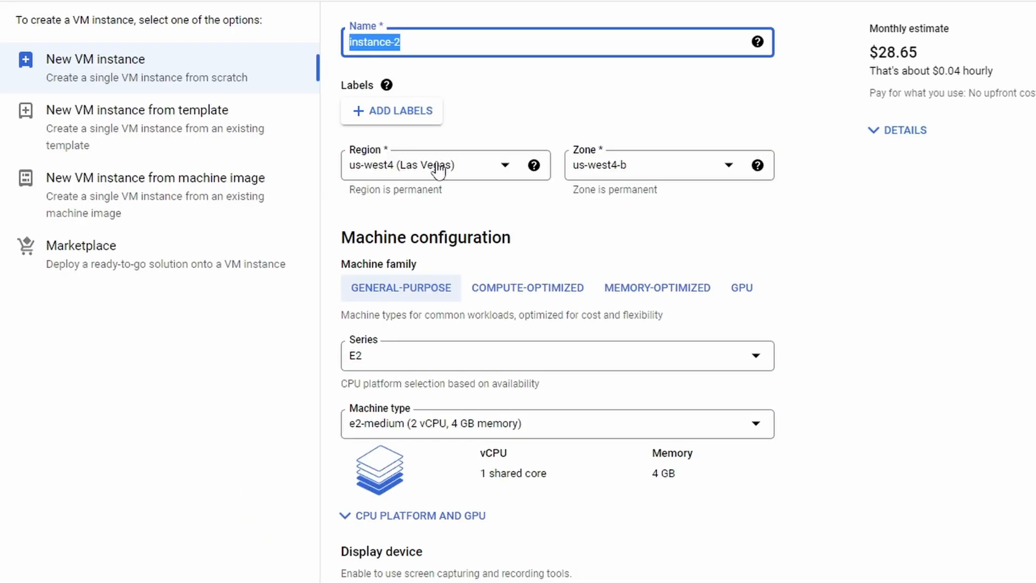
click(443, 164)
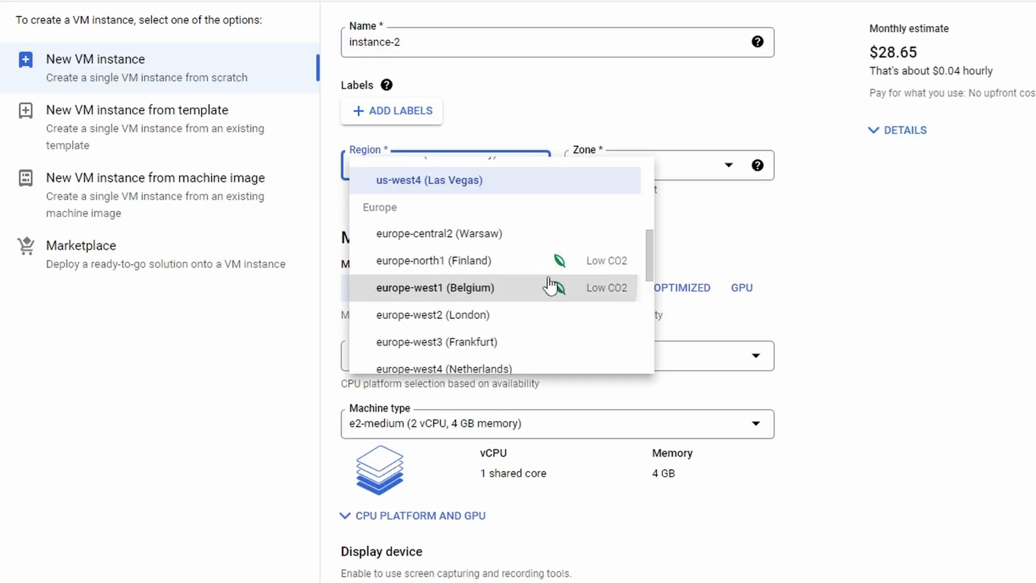
click(434, 288)
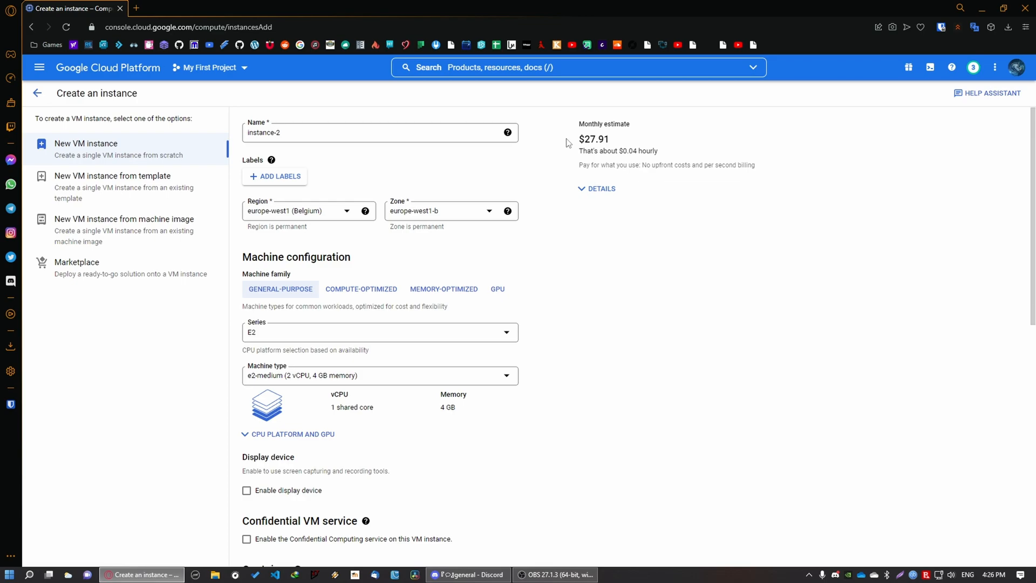
scroll(down, 3)
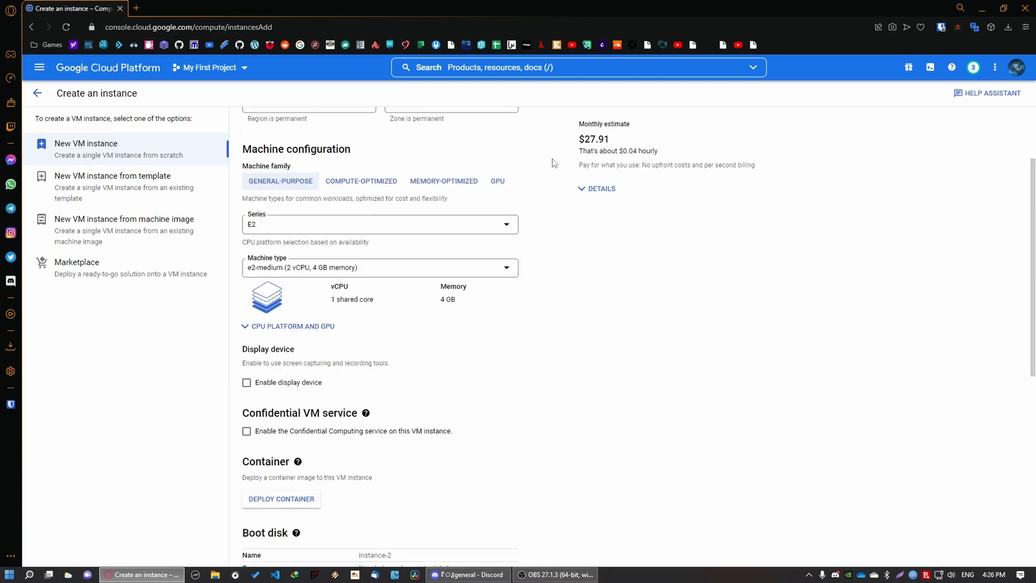
click(379, 267)
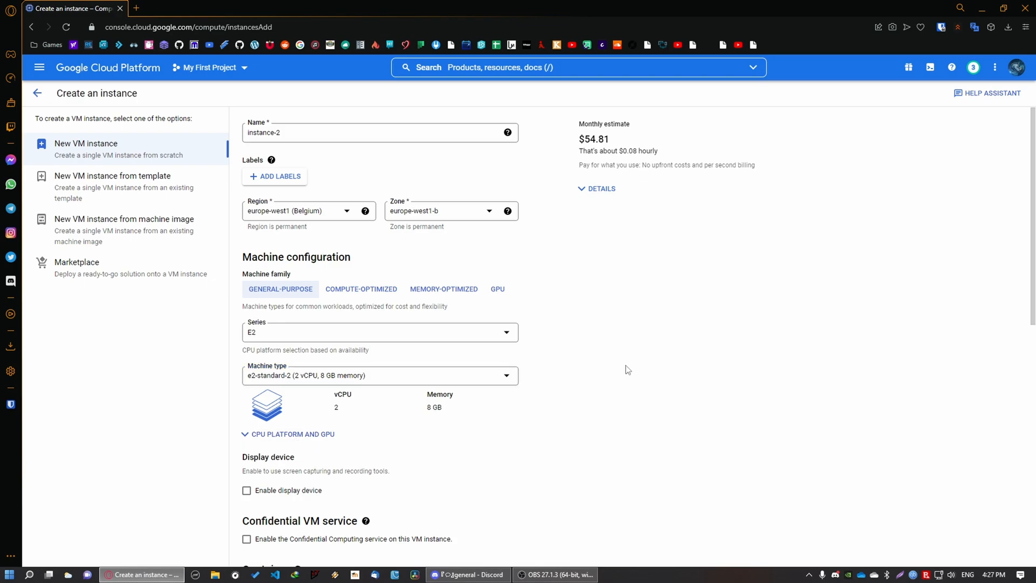
- Choose the e2-micro machine type (2 vCPU, 1 GB), estimated at $7.73 monthly
click(380, 331)
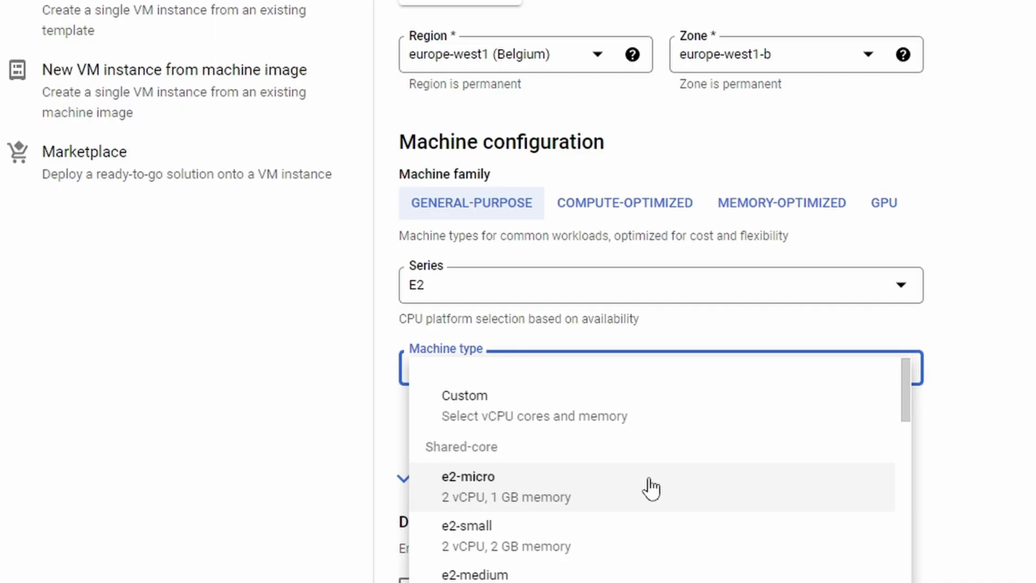
click(466, 487)
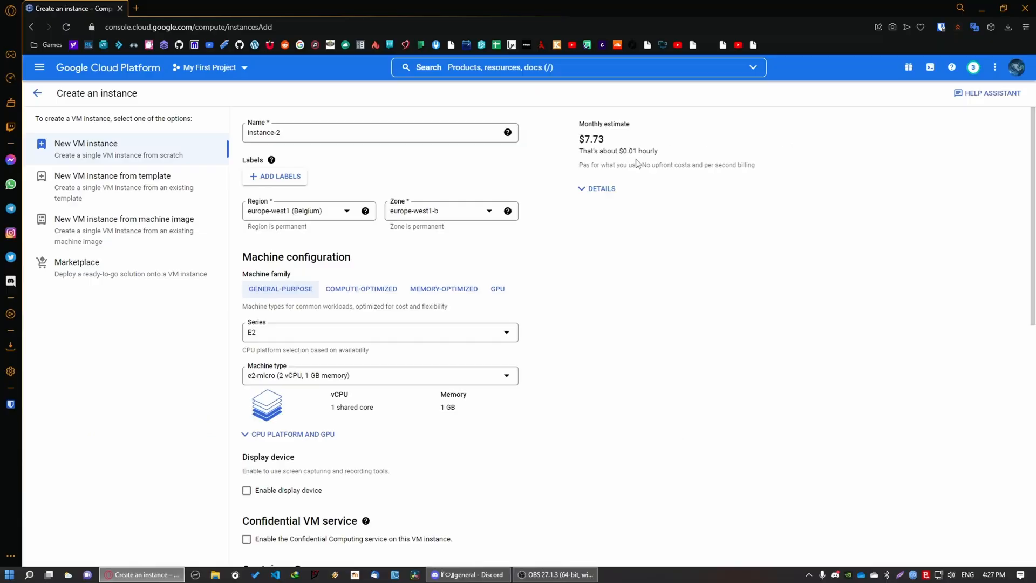
mouse_move(799, 283)
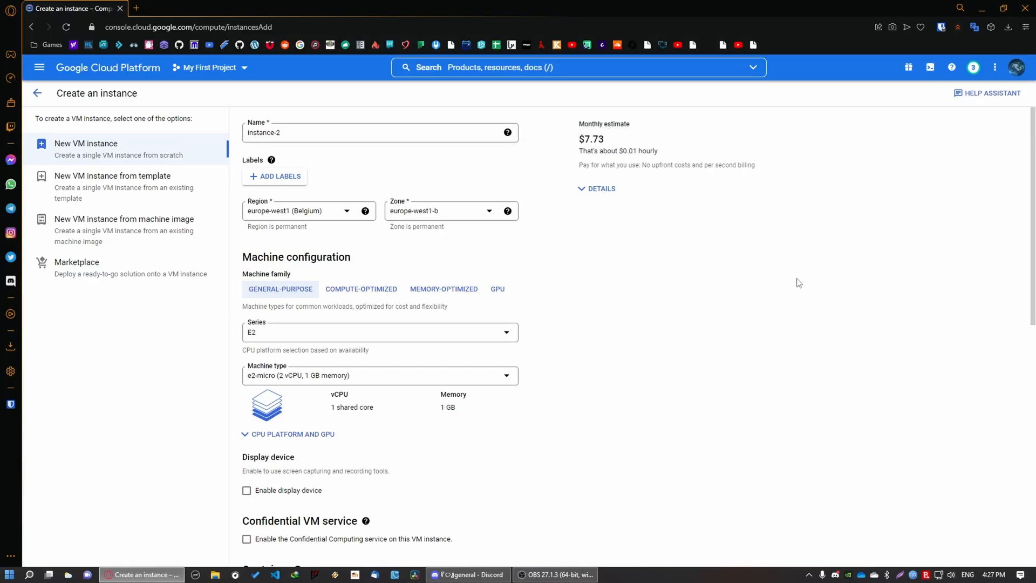
scroll(down, 3)
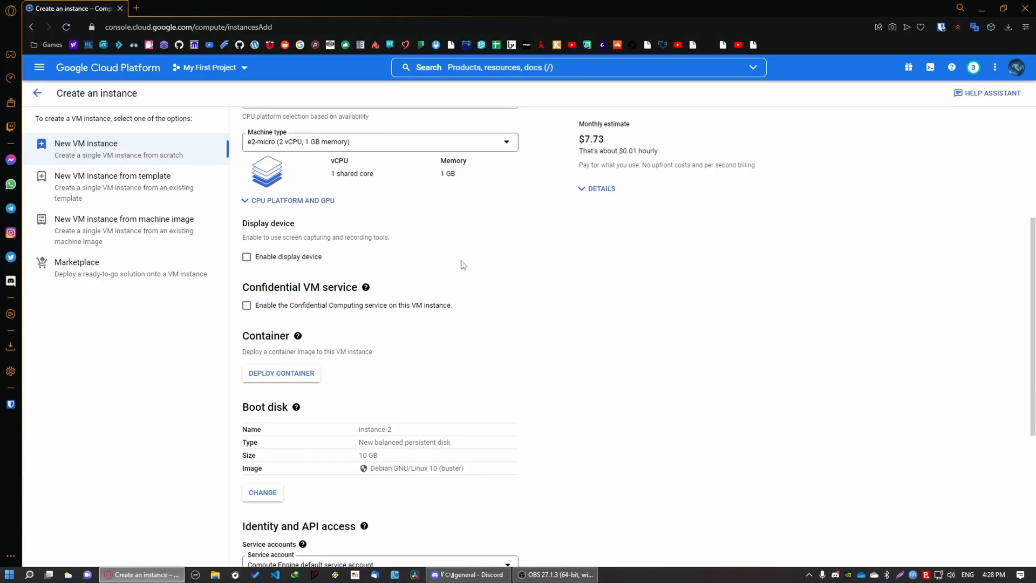
scroll(down, 3)
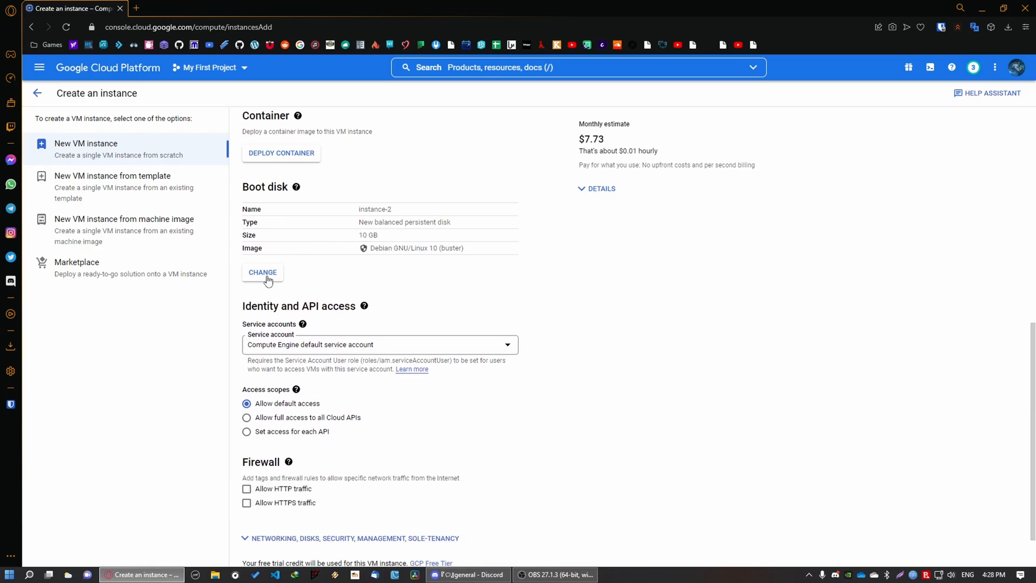
text(ub)
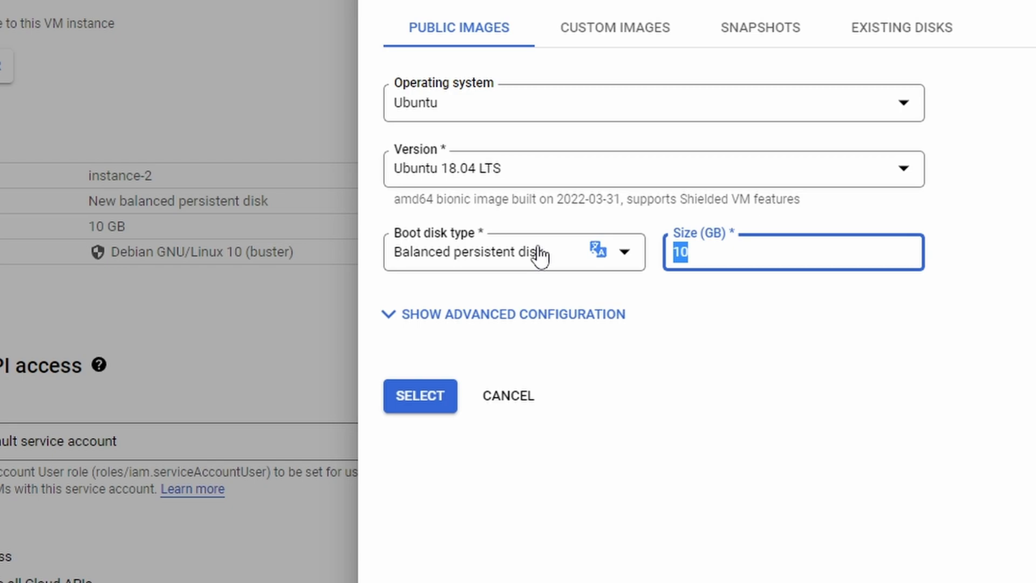
text(30)
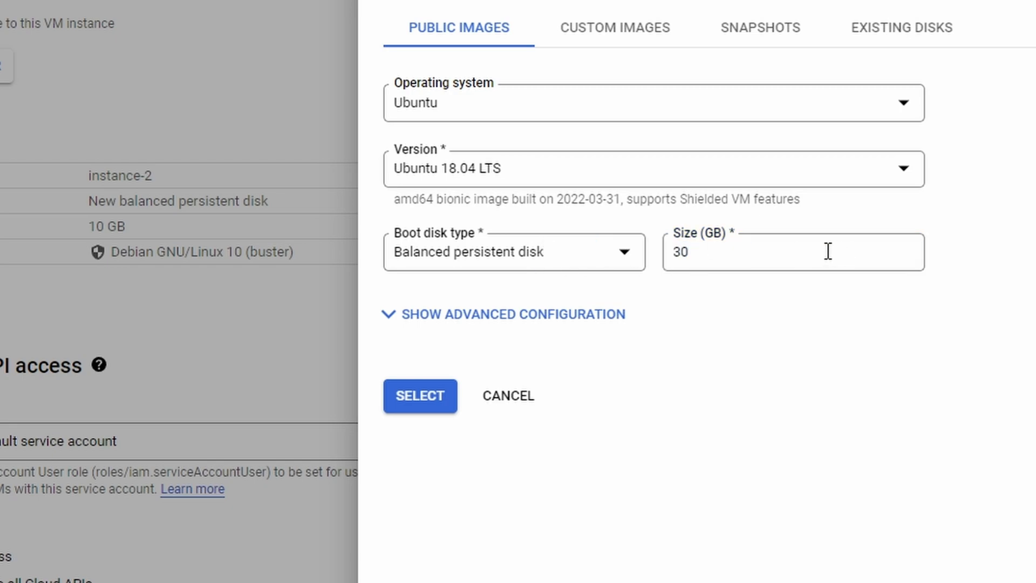
click(513, 251)
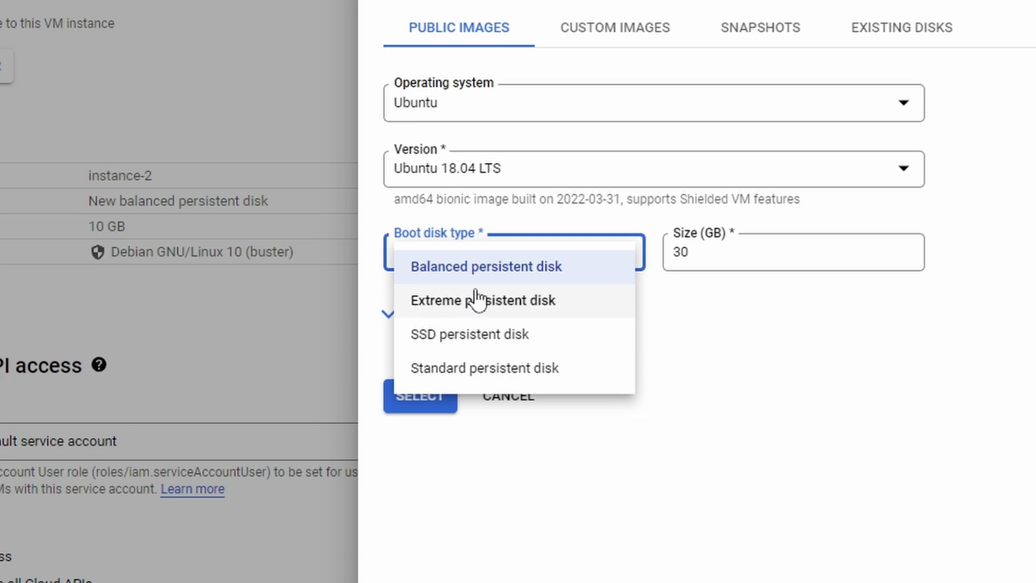
mouse_move(557, 267)
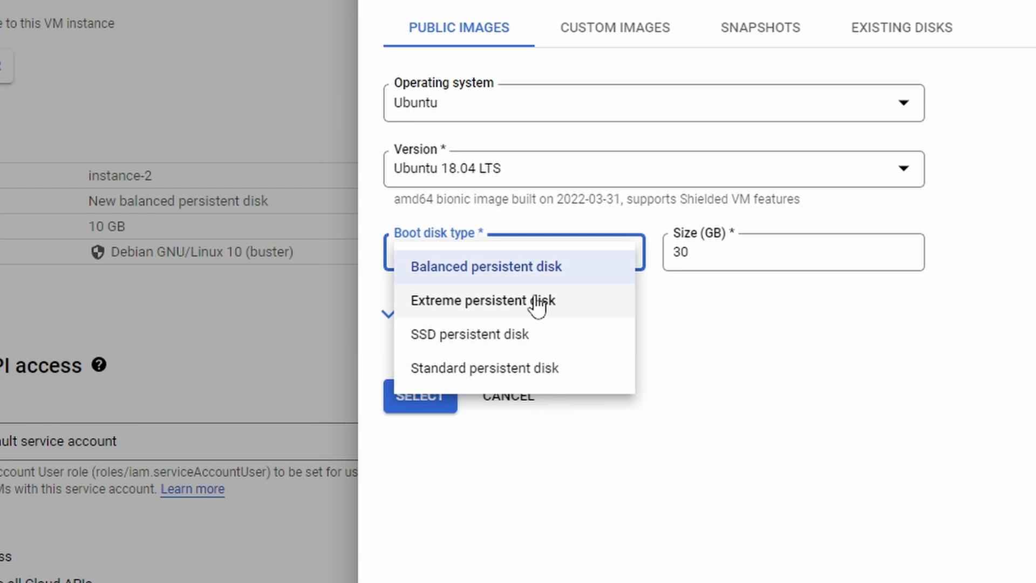
mouse_move(589, 196)
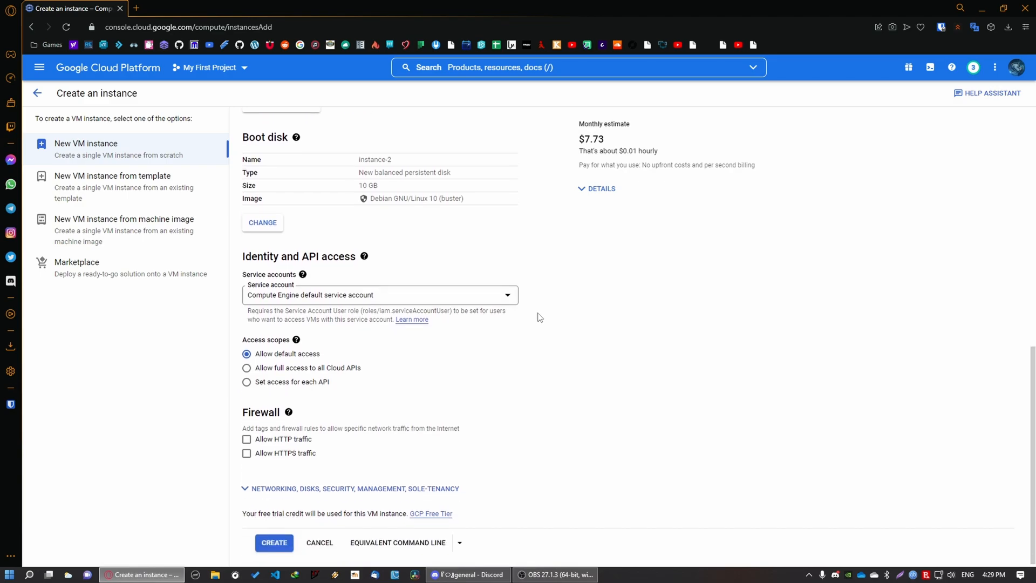
- Move down the instance-2 form to the firewall settings below the Debian 10 boot disk
scroll(down, 3)
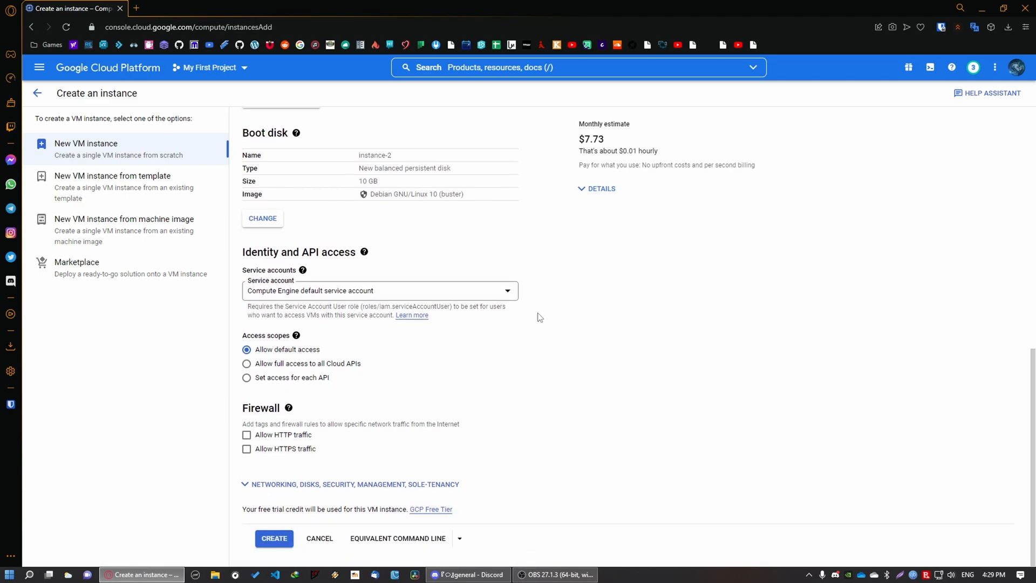
mouse_move(320, 438)
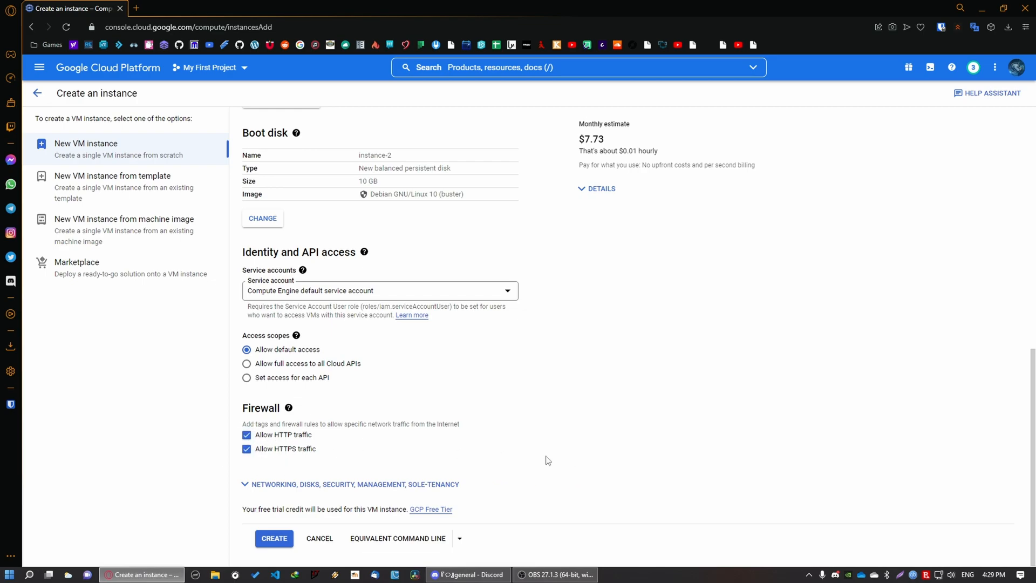
mouse_move(320, 538)
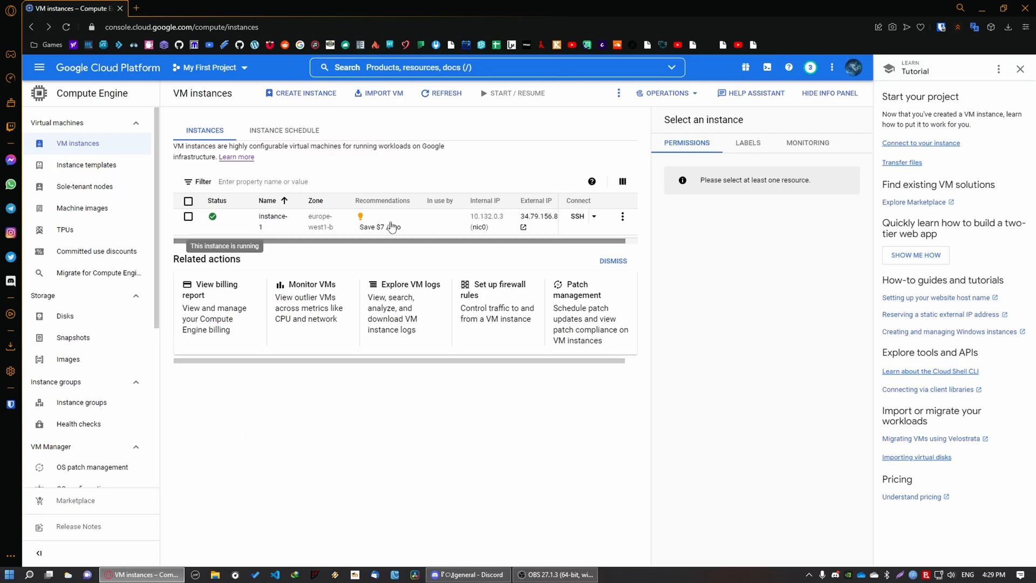
mouse_move(215, 219)
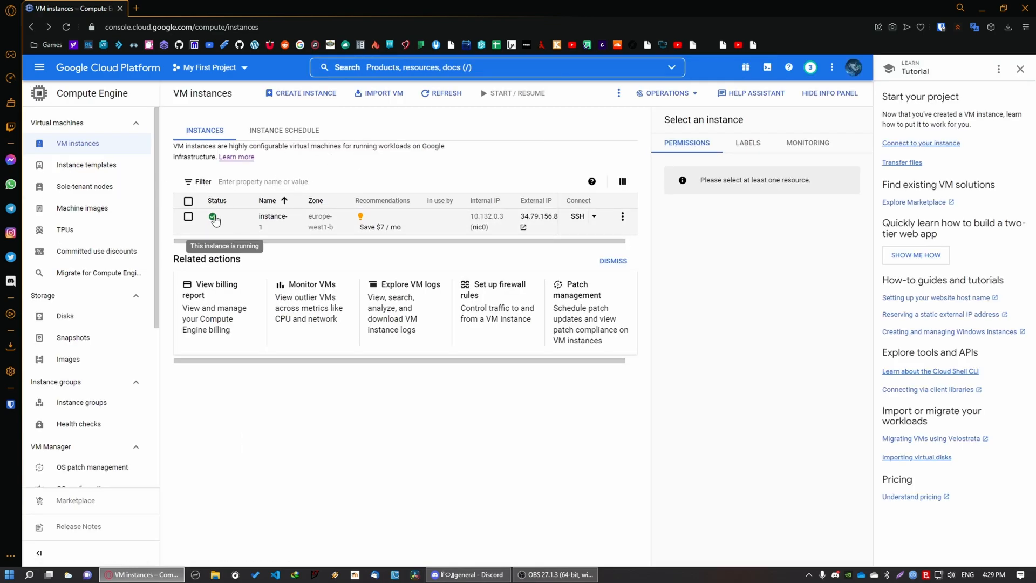
mouse_move(425, 162)
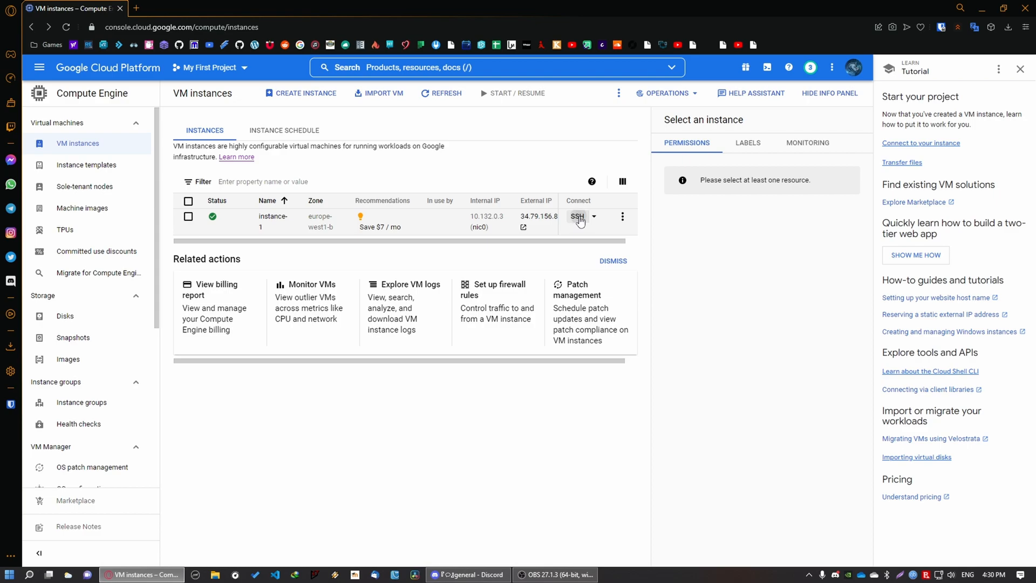
- Connect an SSH terminal to instance-1 and start a fresh browser tab
click(576, 217)
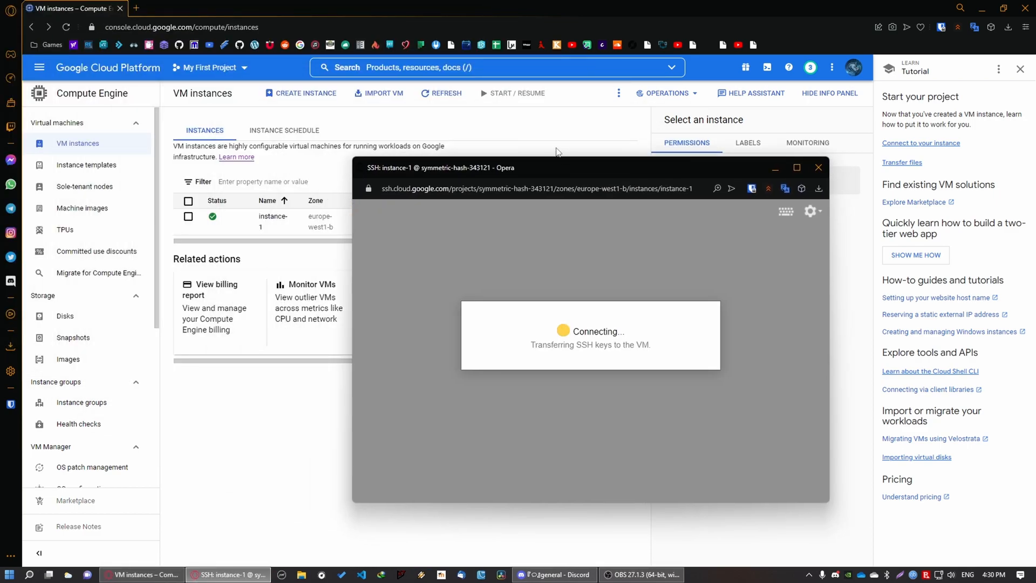
mouse_move(594, 241)
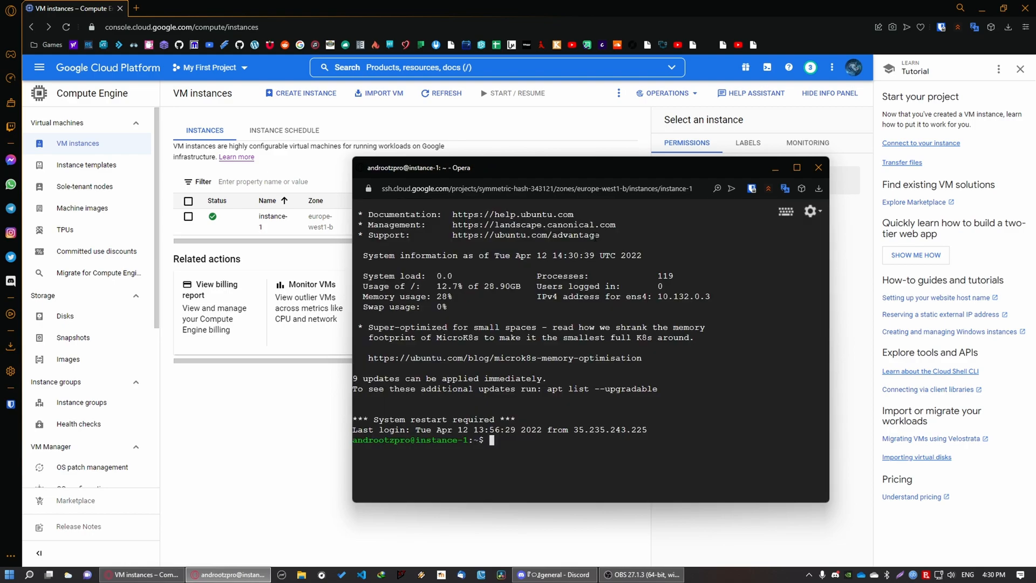
click(136, 7)
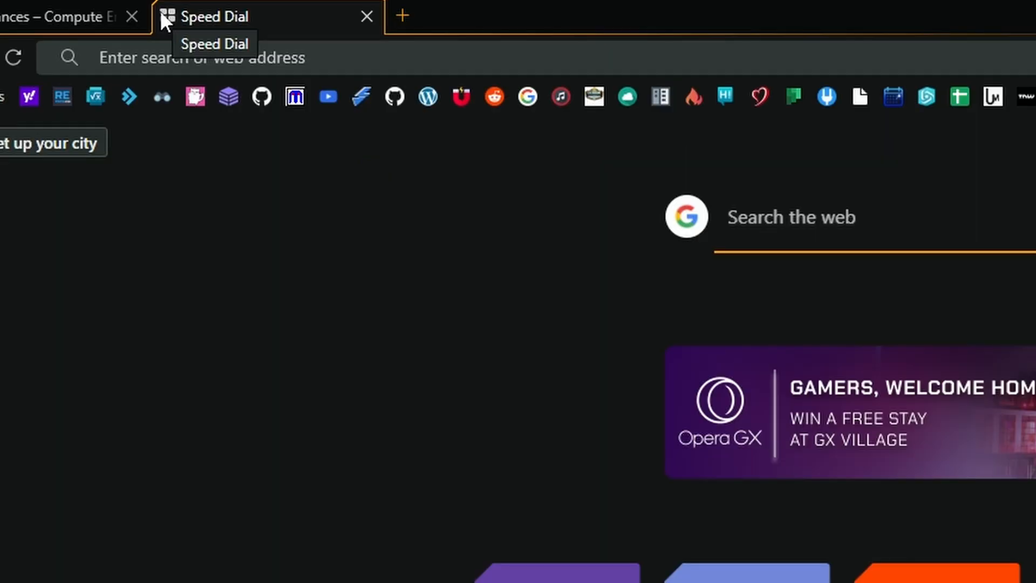
- Search 'teamspeak server download', copy the Linux 64-bit server 3.13.6 link and return to the SSH terminal
text(teamspeak server download)
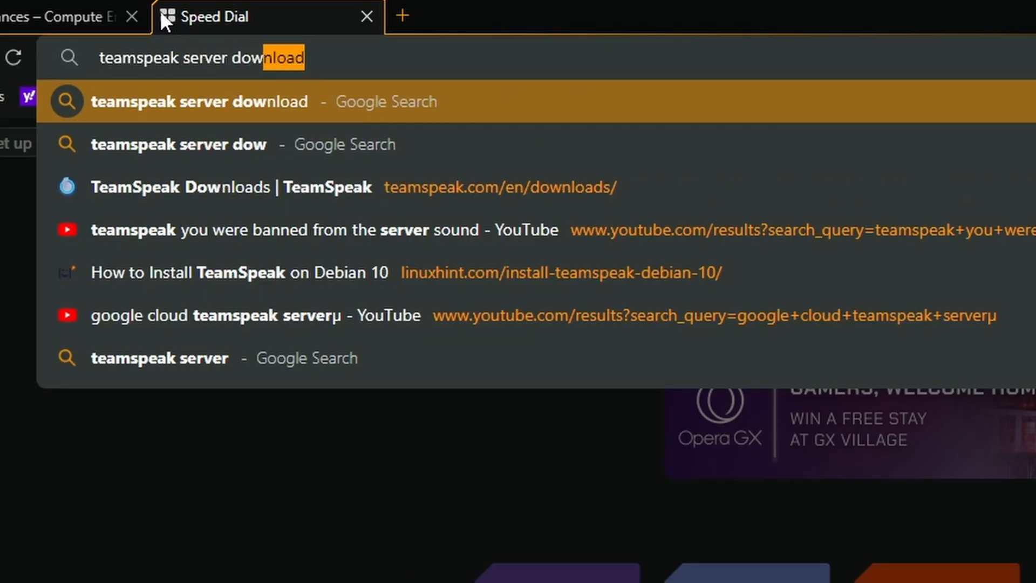
click(231, 187)
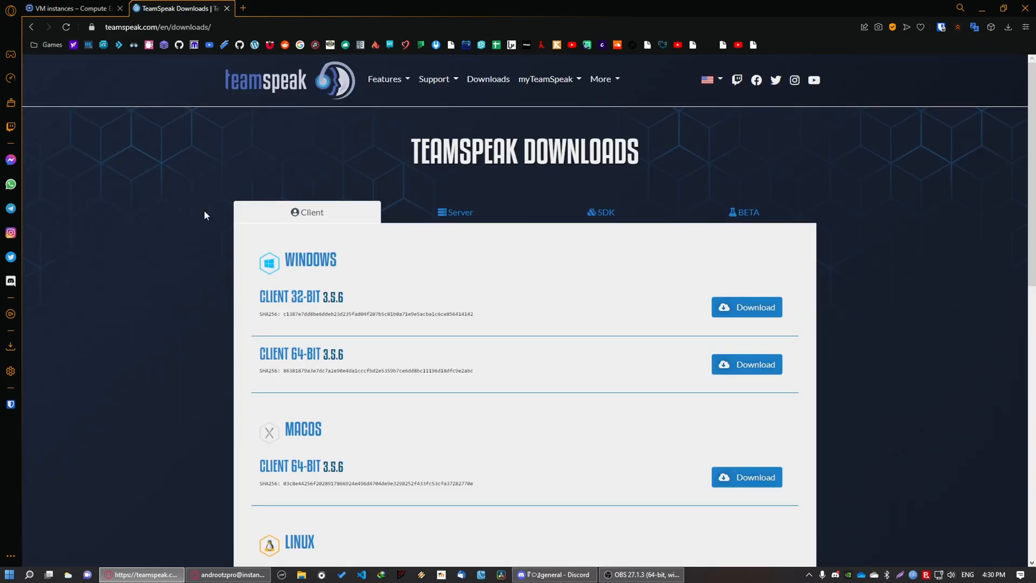
click(456, 213)
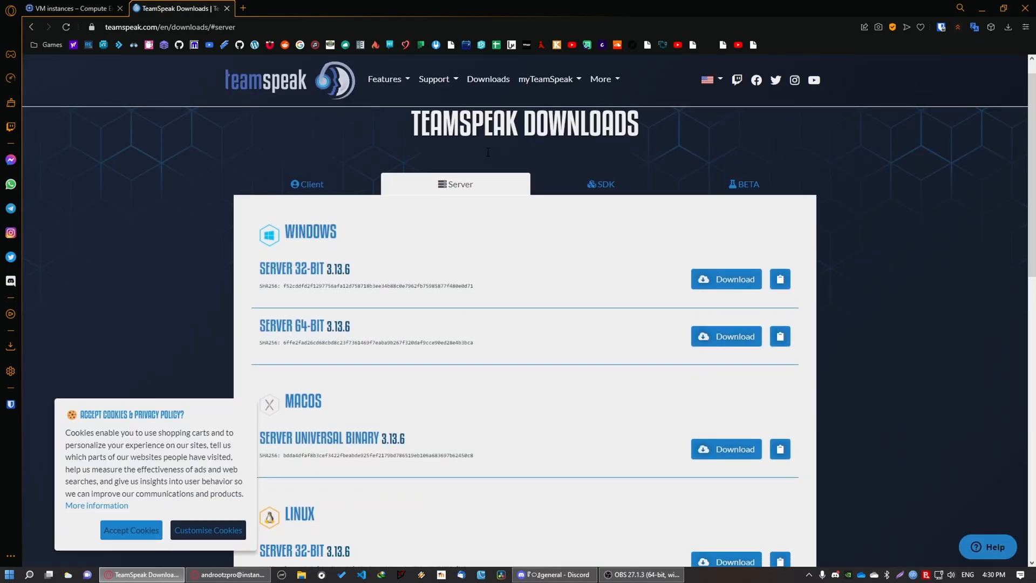
scroll(down, 3)
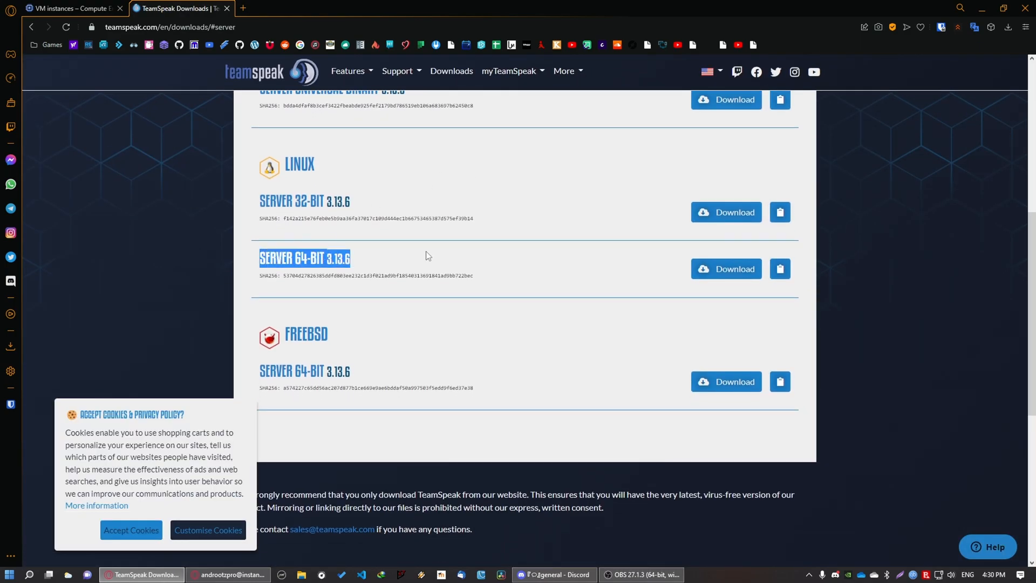
click(401, 268)
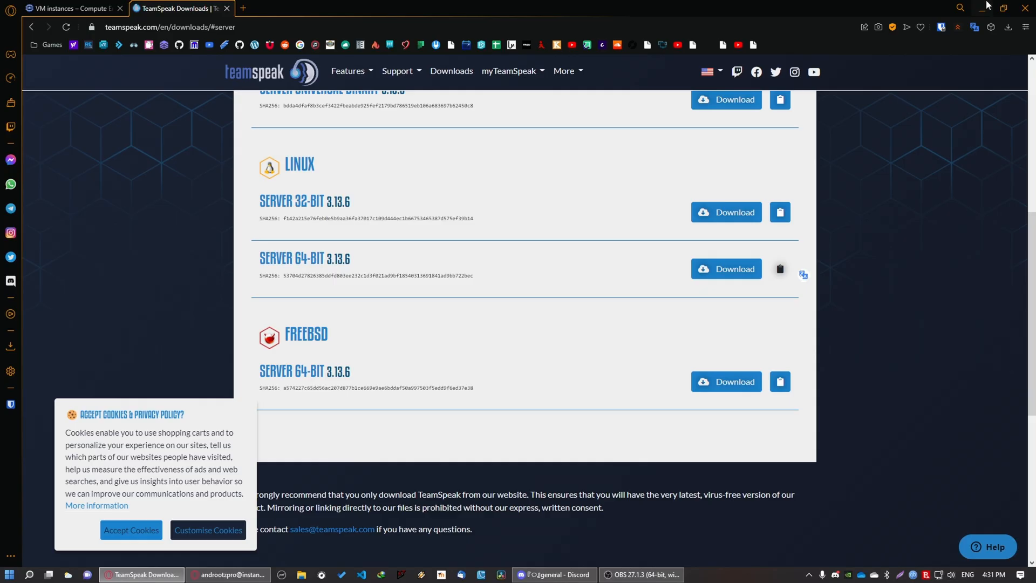
click(228, 578)
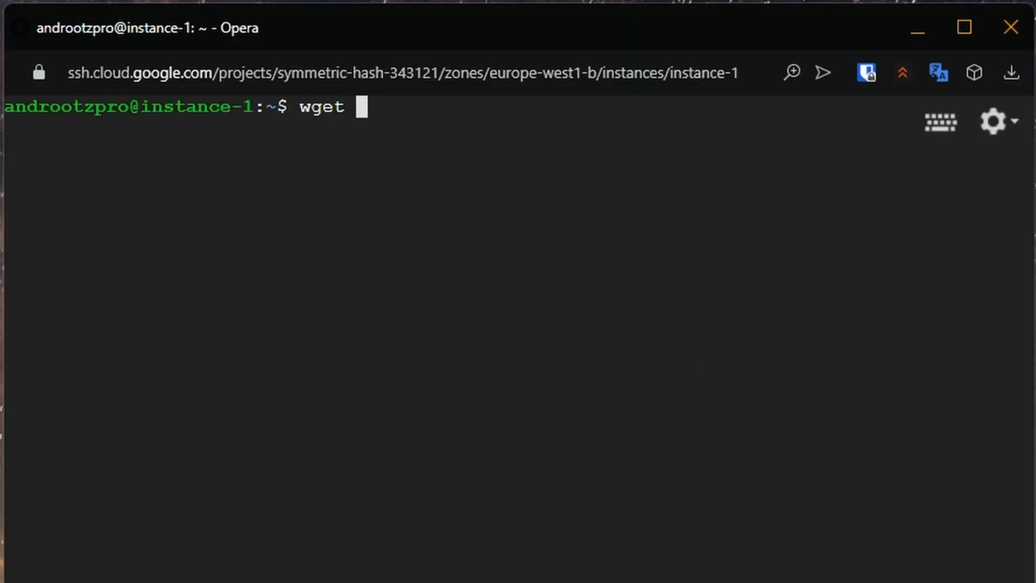
- Download teamspeak3-server_linux_amd64-3.13.6.tar.bz2 with wget and list the home folder
text(https://files.teamspeak-services.com/releases/server/3.13.6/teamspeak3-server_linux_amd64-3.13.6.tar.bz2)
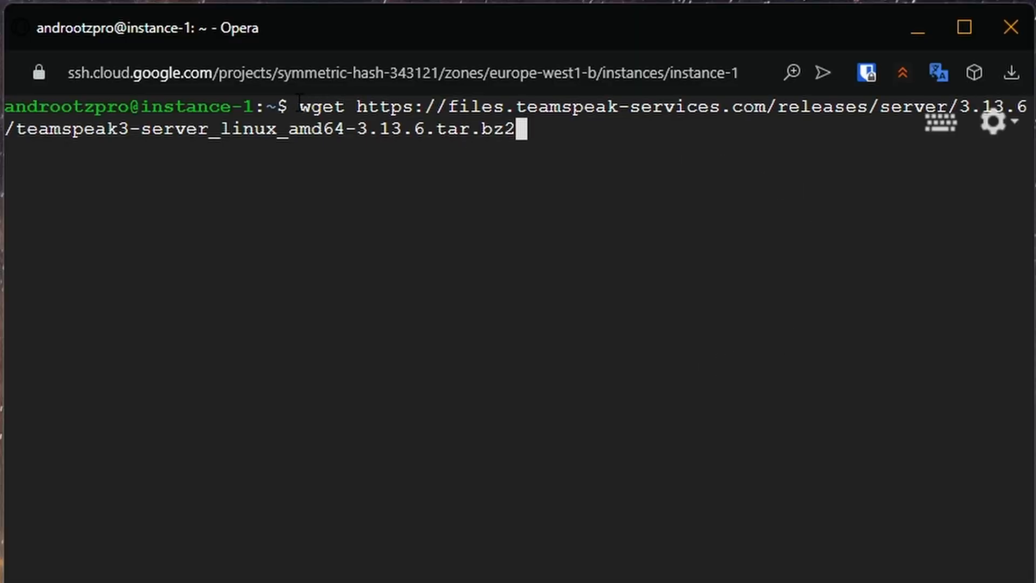
key(ctrl+x)
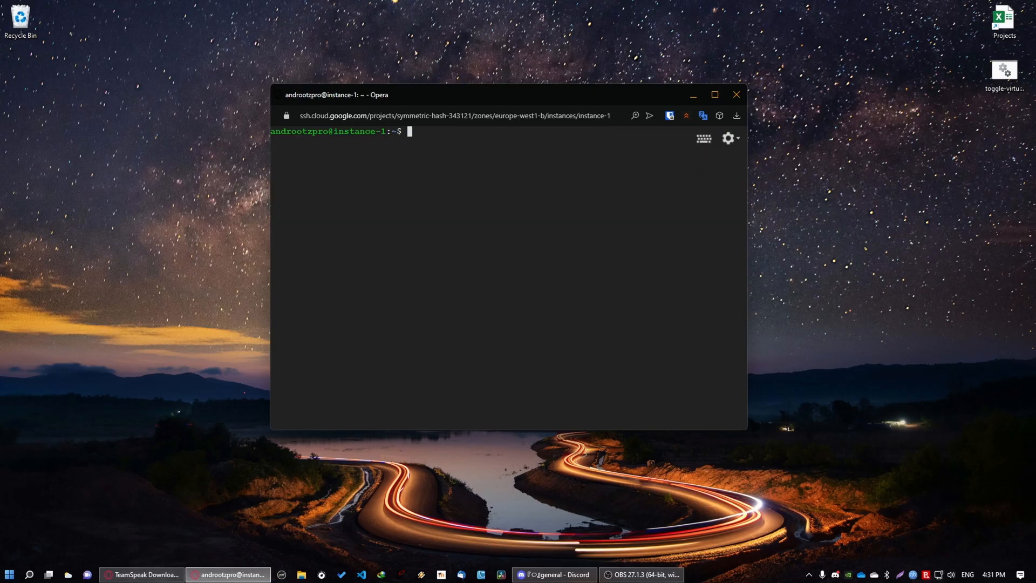
text(ls)
text(tar xvf)
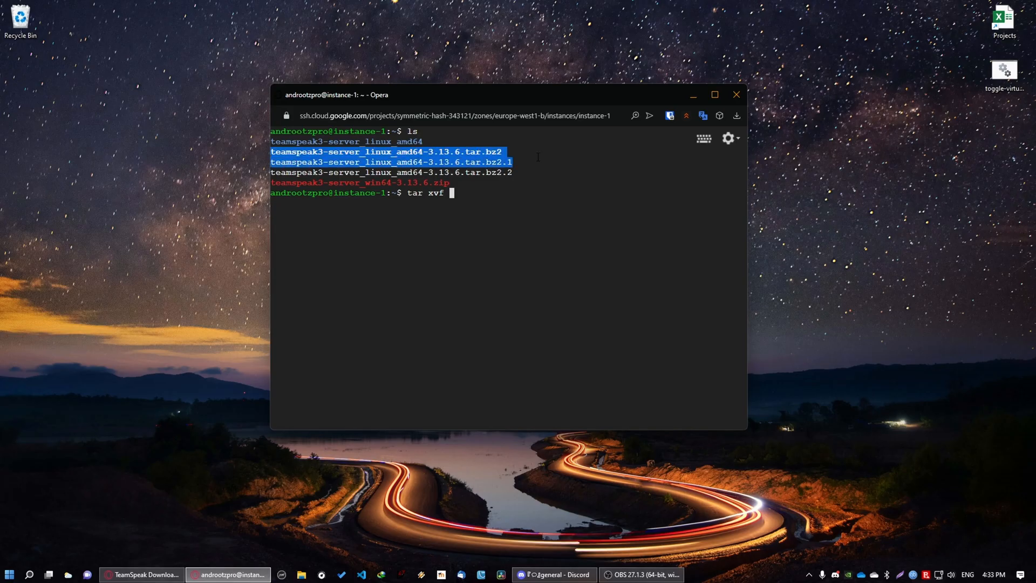
- Extract the tar.bz2 archive with tar xvf and begin a cd into the extracted folder
text(teamspeak3-server_linux_amd64-3.13.6.tar.bz2)
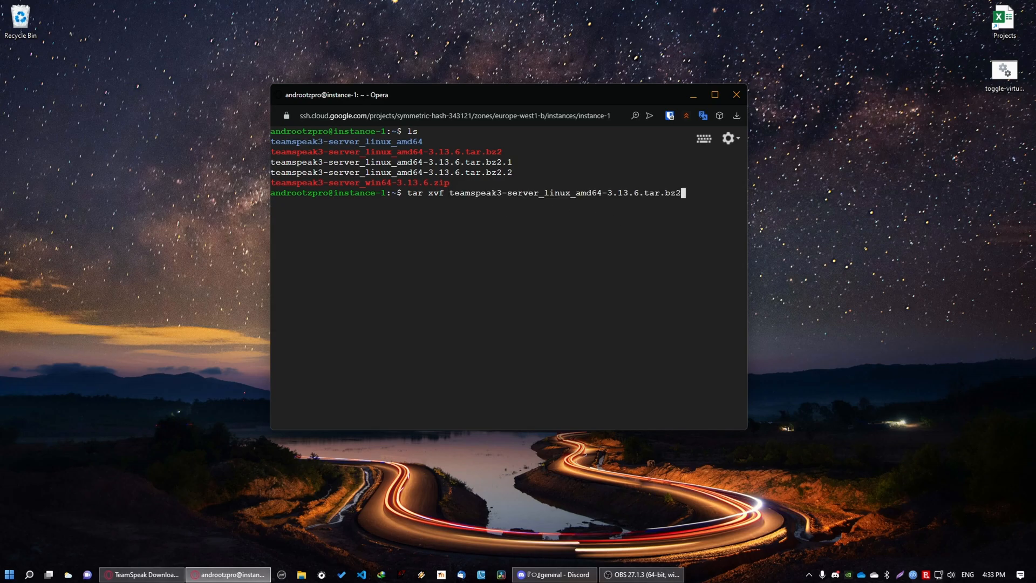
triple_click(546, 192)
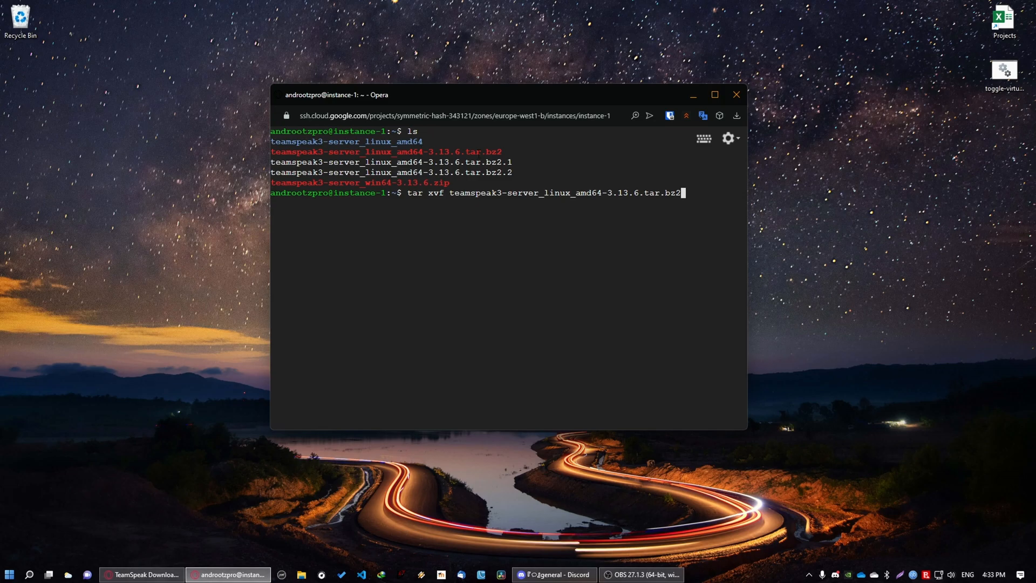
double_click(387, 152)
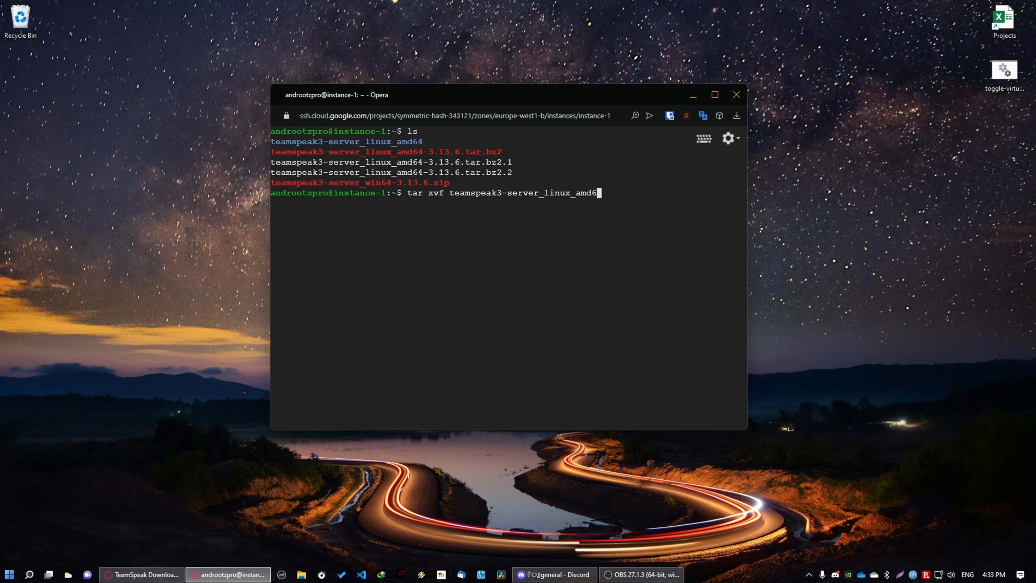
text(cd t)
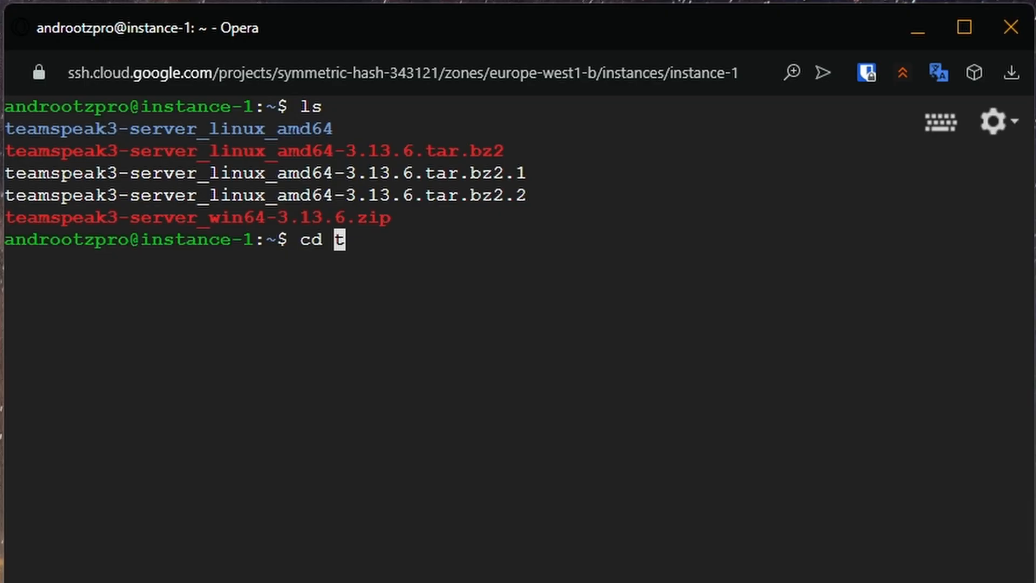
- Enter teamspeak3-server_linux_amd64, list it and run ./ts3server_startscript.sh to show its usage
key(Tab)
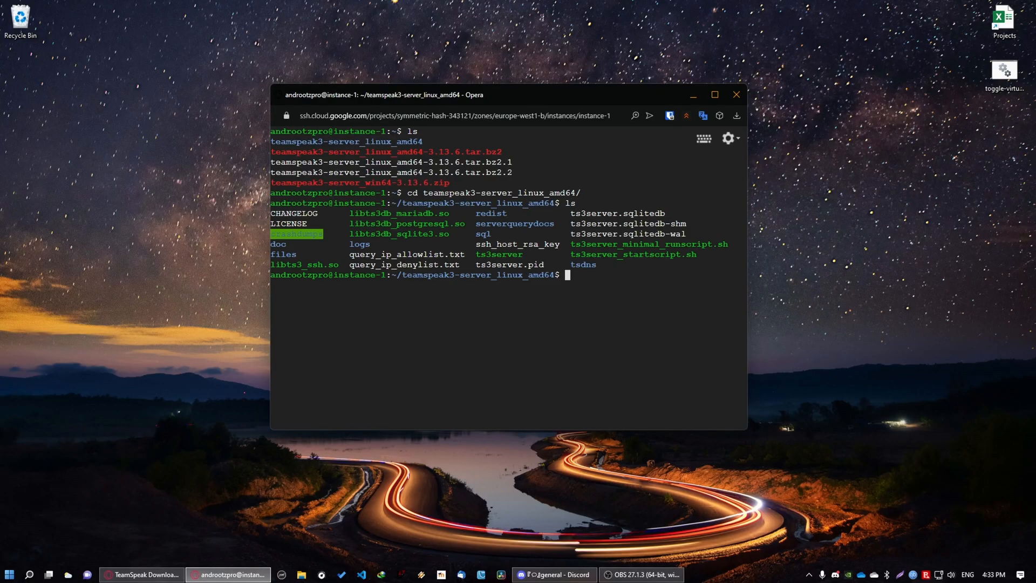
drag(272, 131, 595, 265)
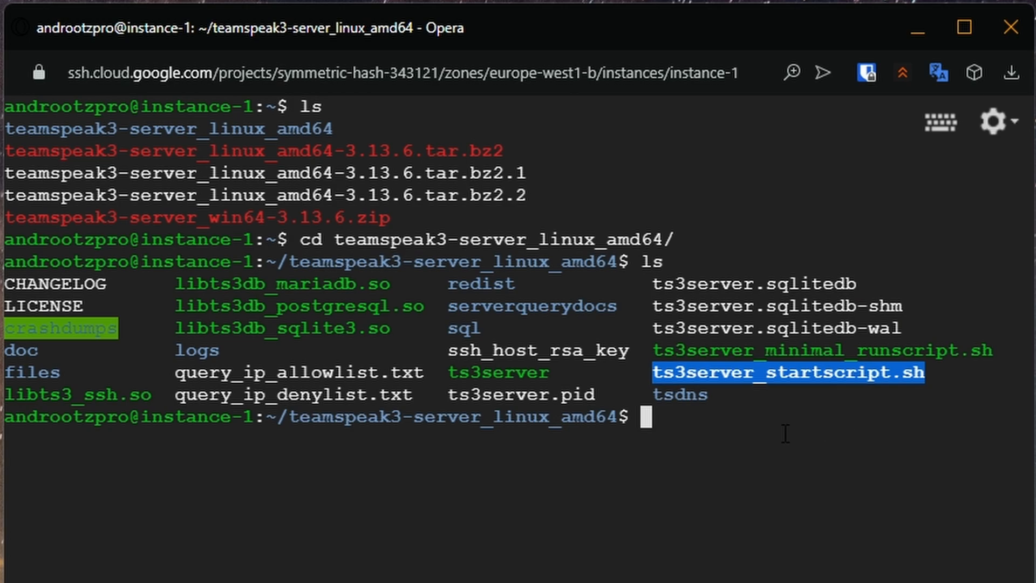
text(./)
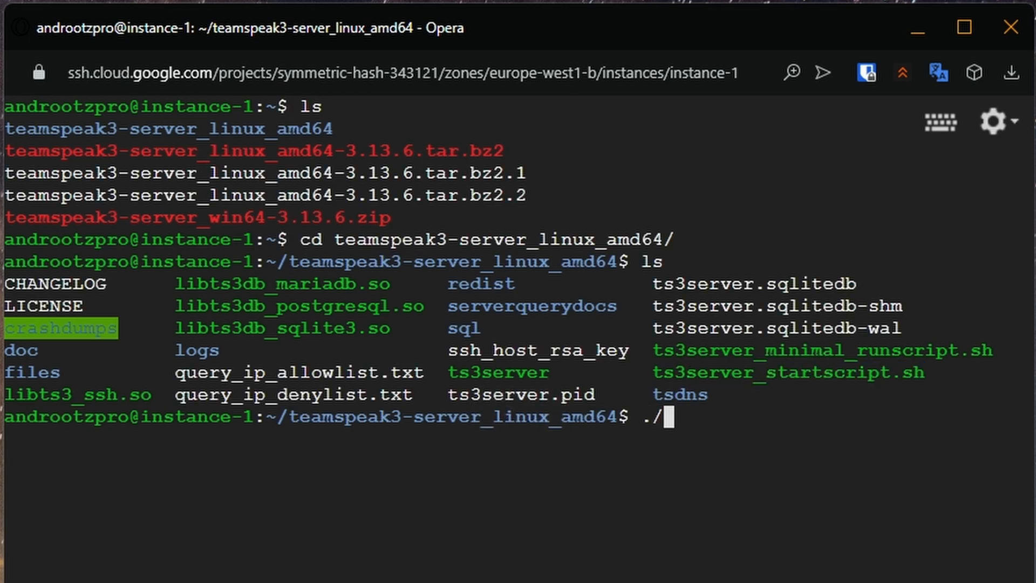
text(ts3server_startscript.sh)
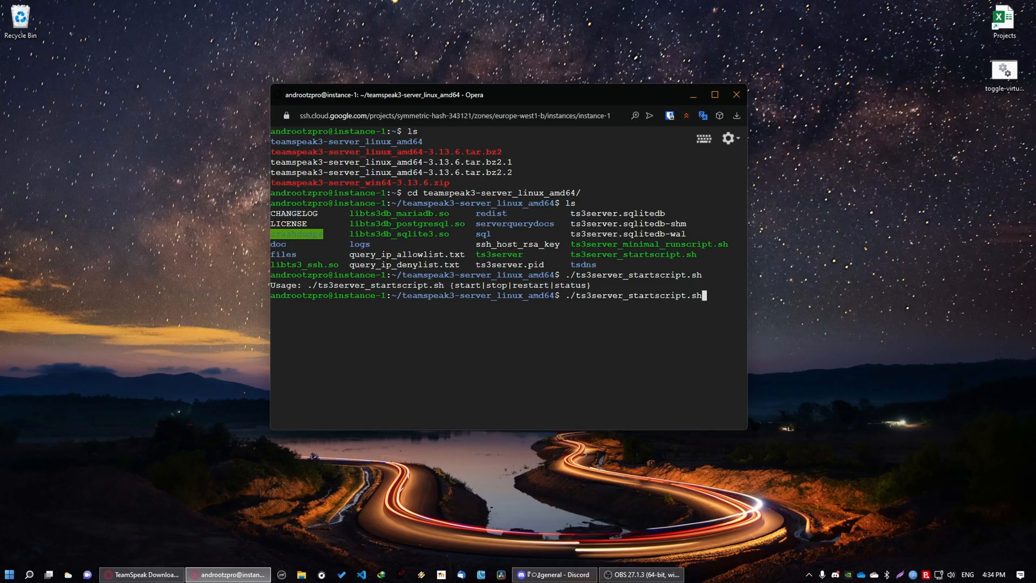
- Run ./ts3server_startscript.sh start, producing the query admin account and privilege key output
text(start)
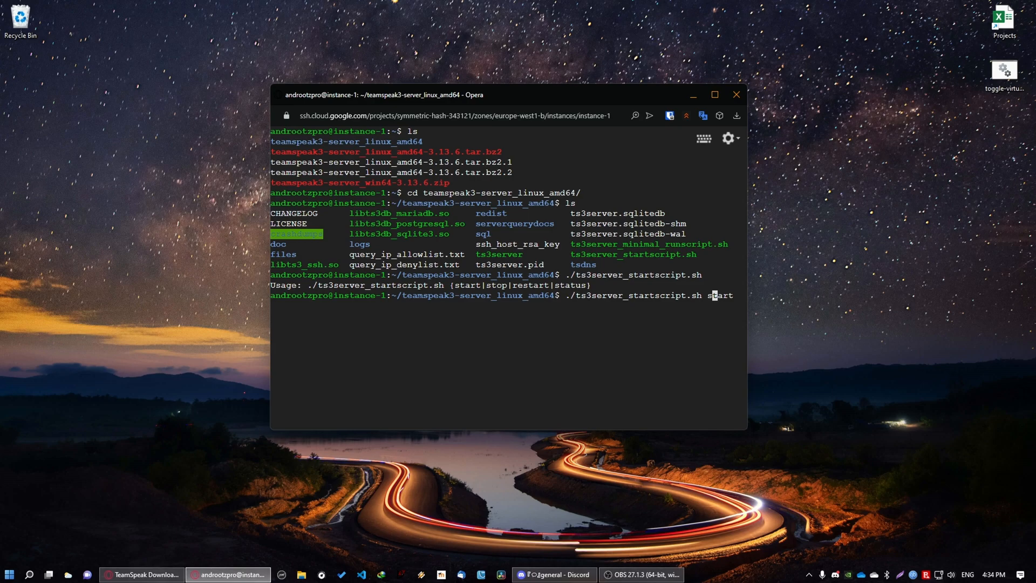
key(Enter)
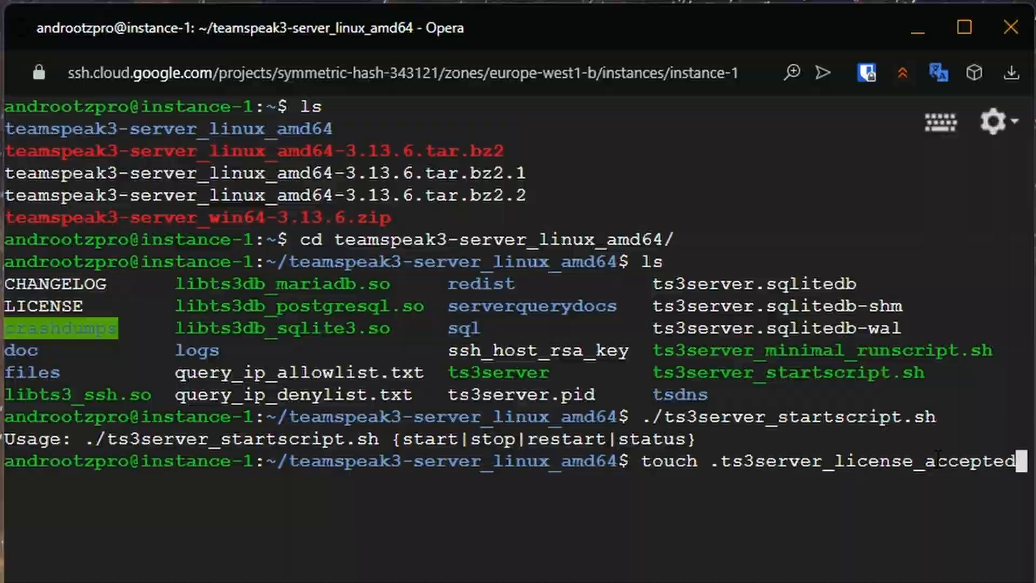
click(962, 28)
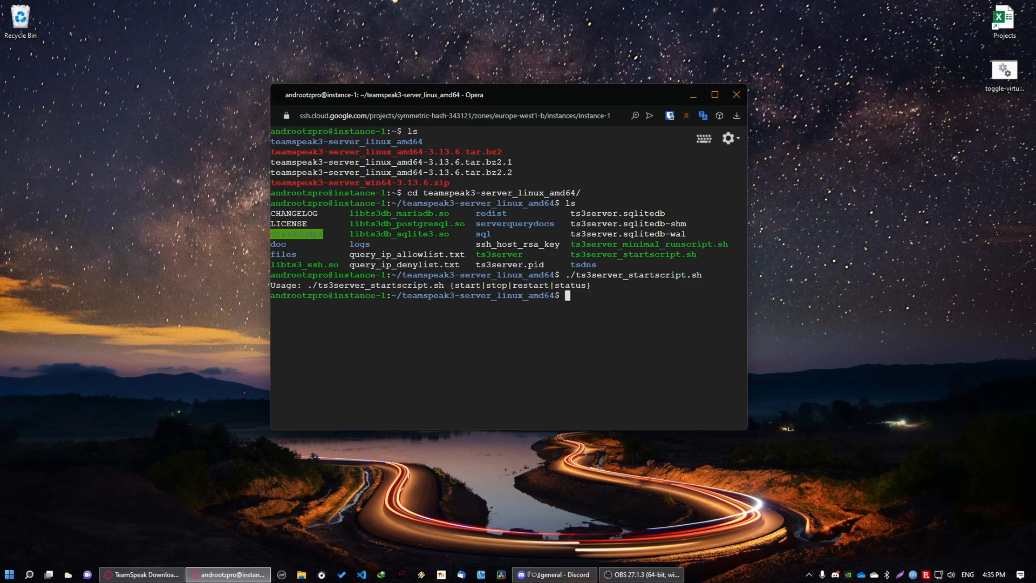
text(./)
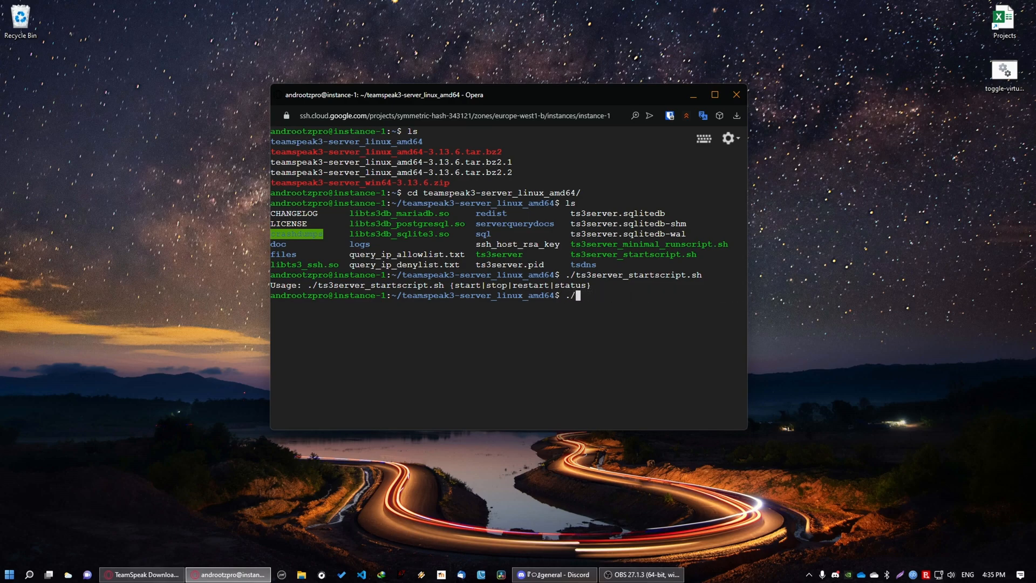
text(ts3server_)
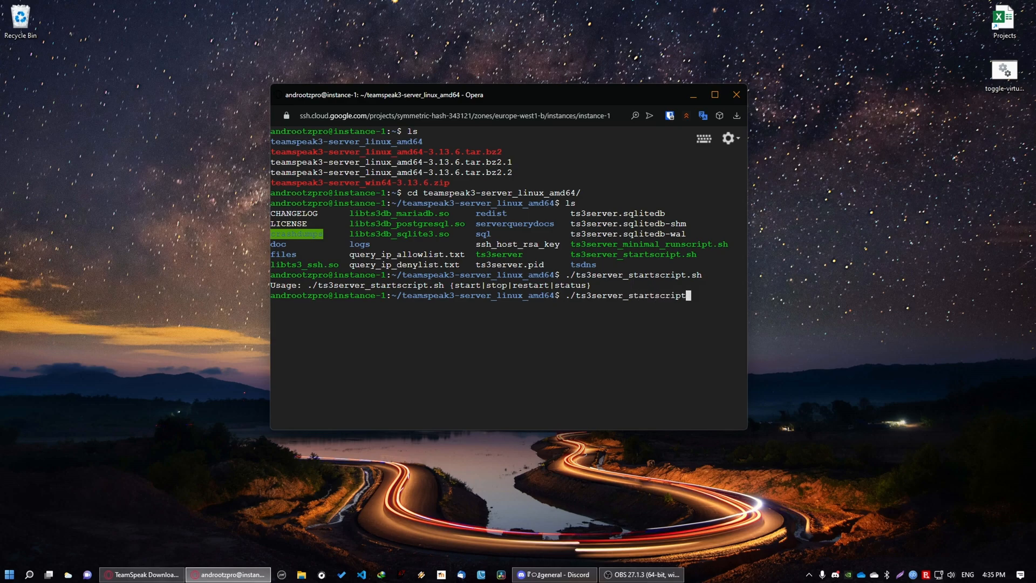
text(star)
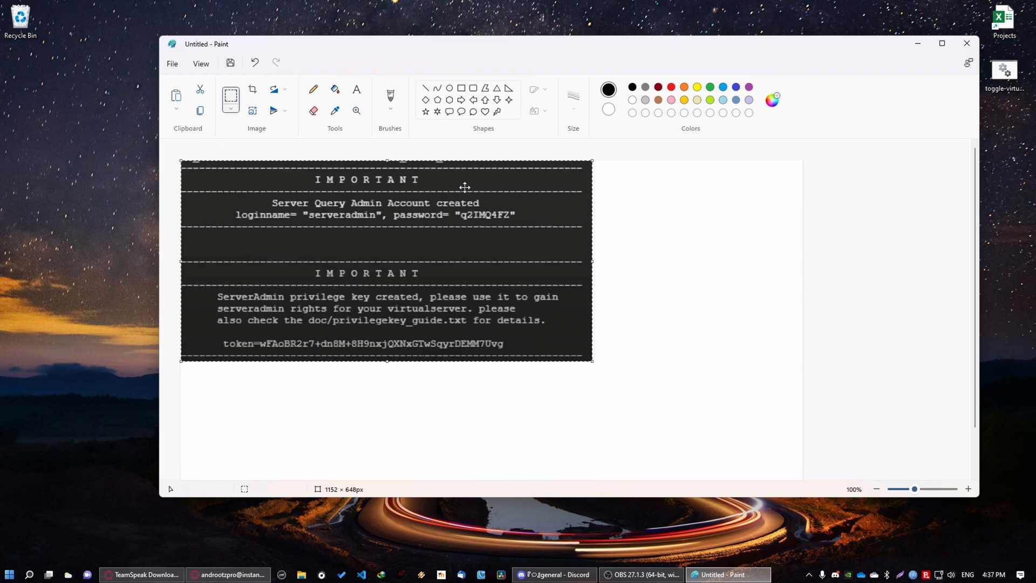
mouse_move(403, 310)
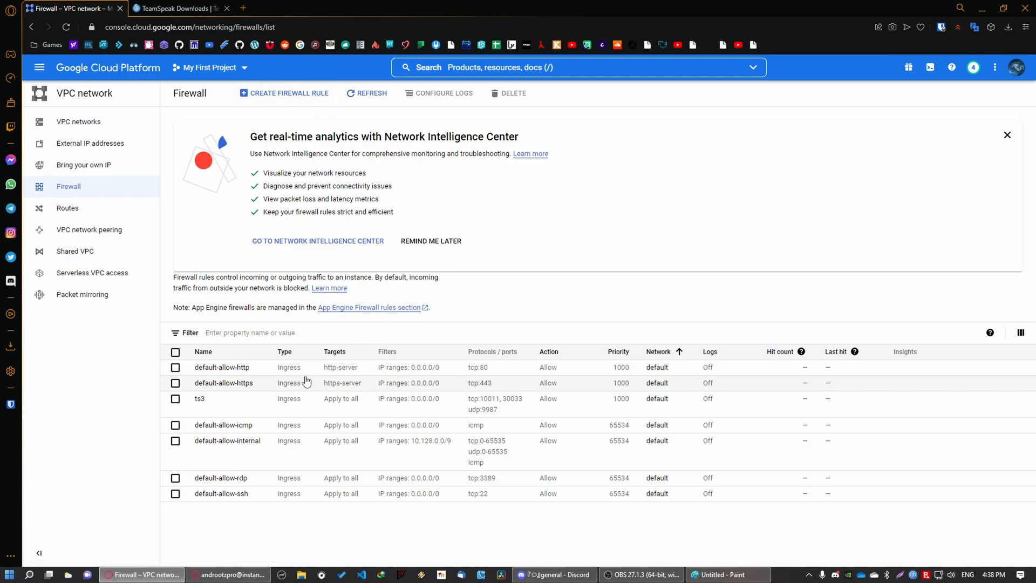
- Edit the ts3 firewall rule, keeping second source filter None and ports tcp 30033,10011 and udp 9987
click(199, 399)
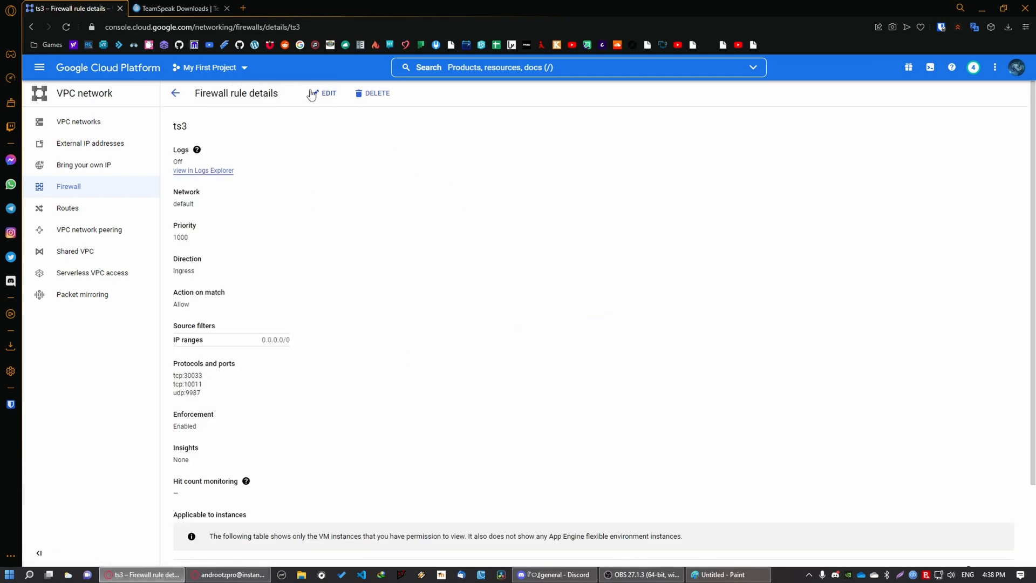
click(324, 93)
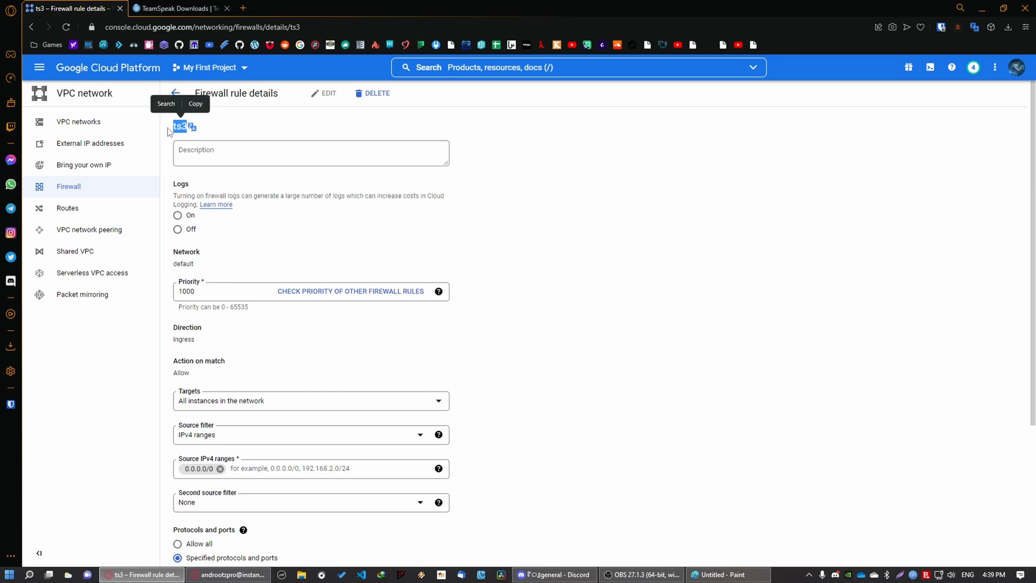
scroll(down, 3)
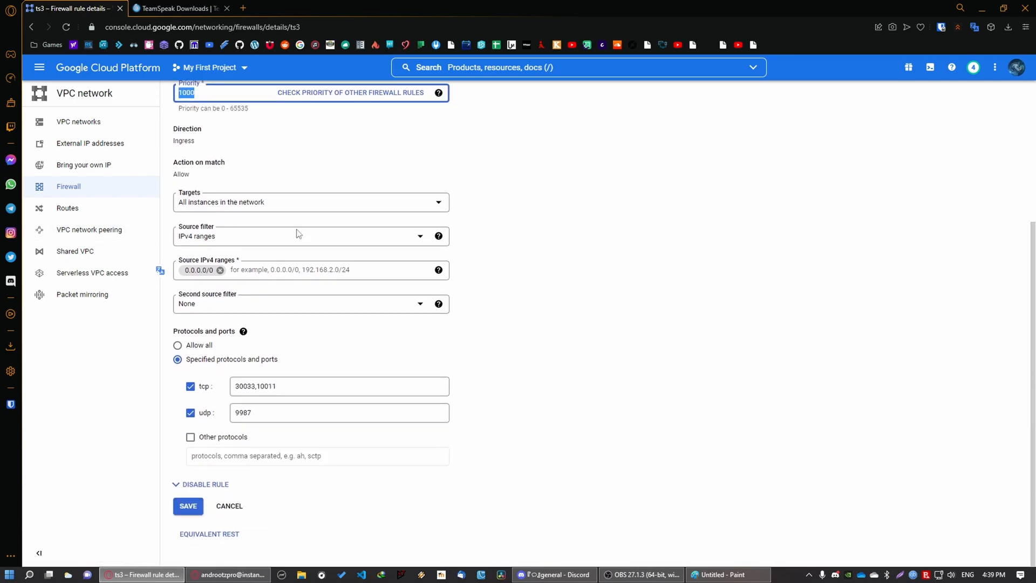
mouse_move(231, 243)
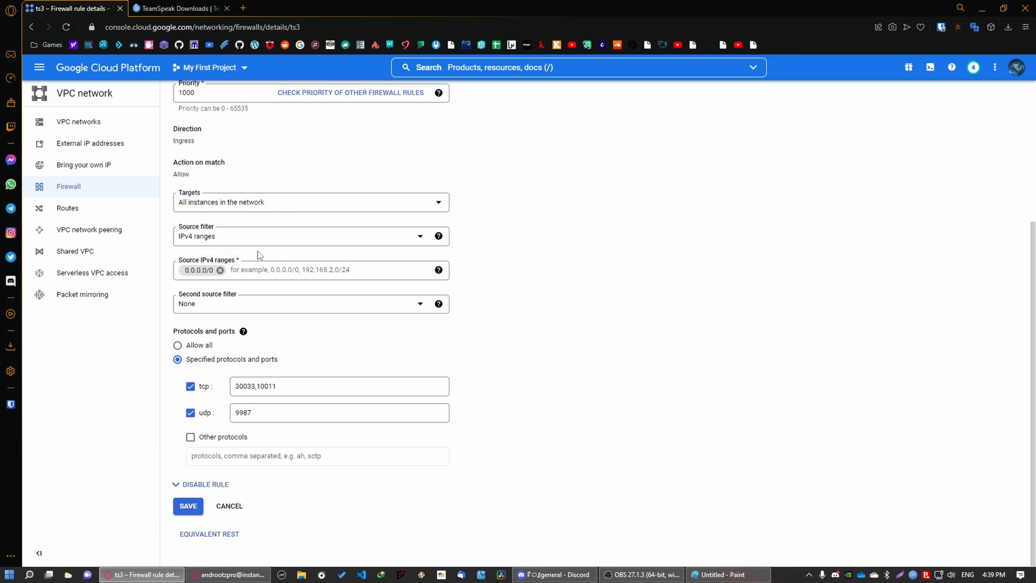
double_click(205, 260)
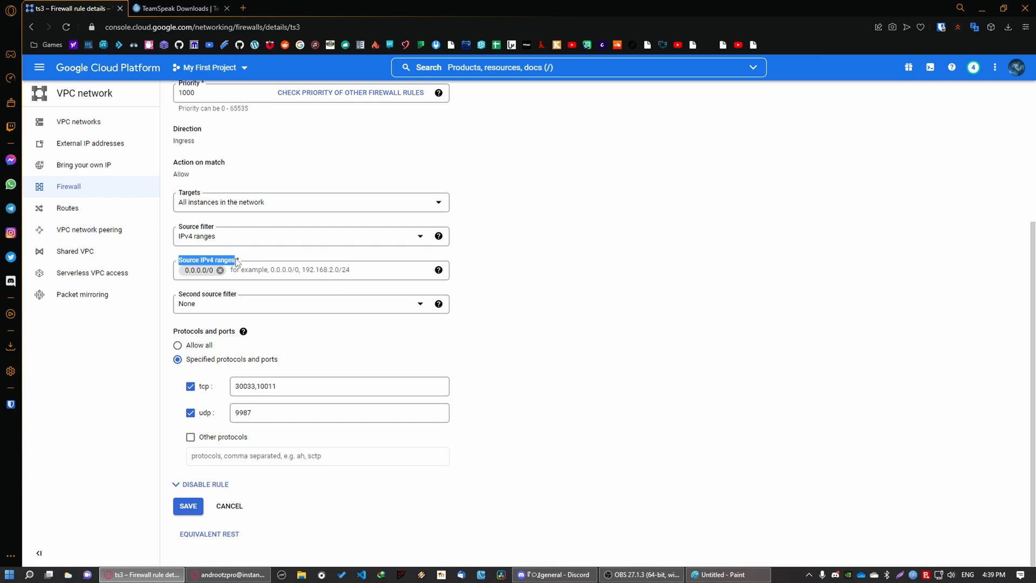
click(311, 303)
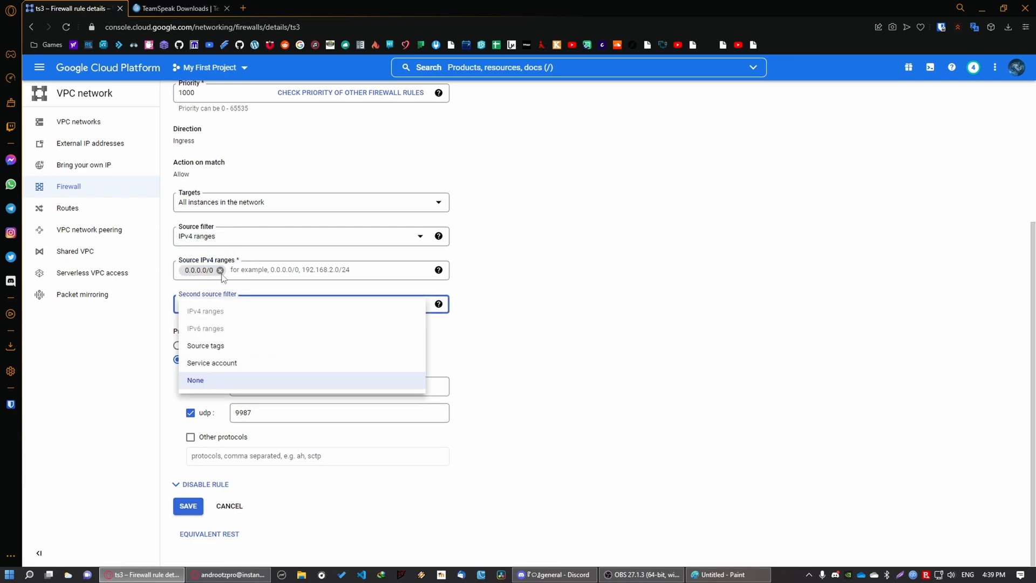
mouse_move(209, 296)
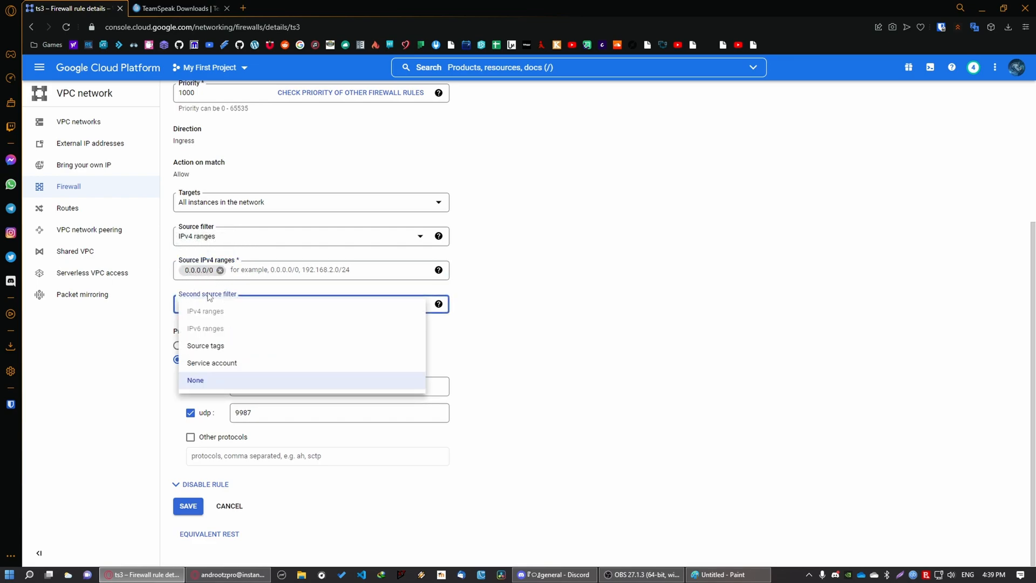
click(196, 380)
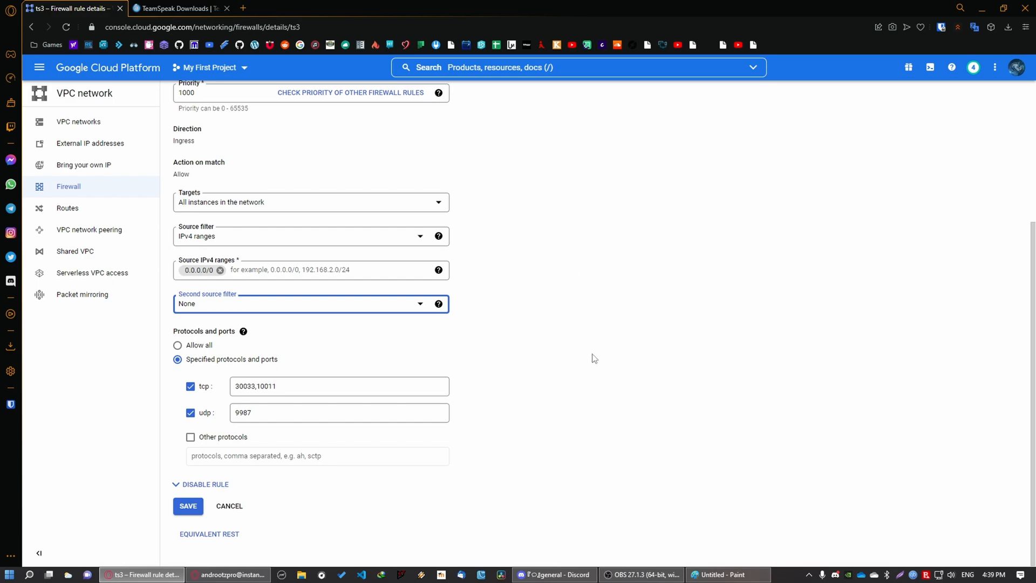
mouse_move(242, 364)
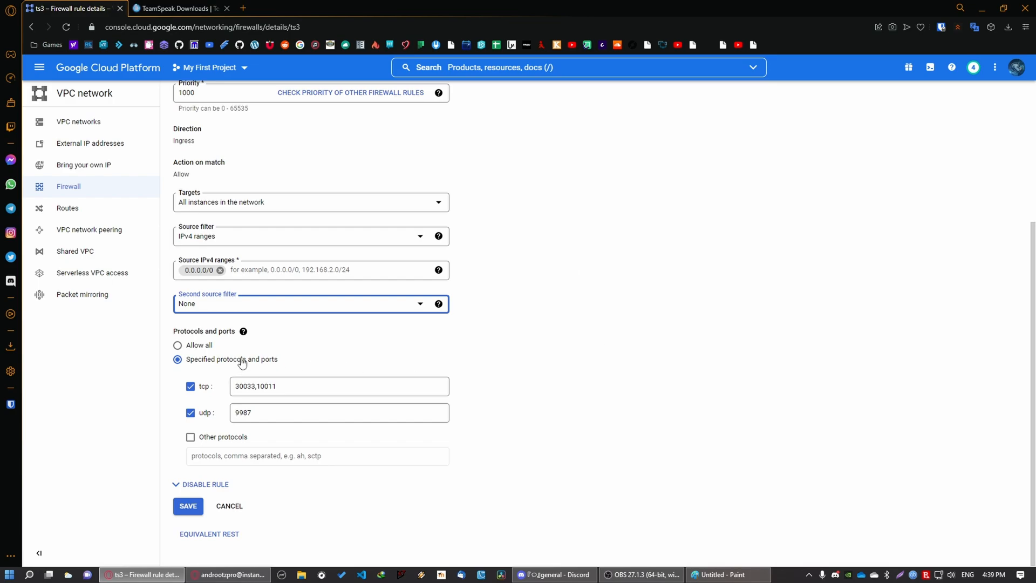
click(338, 386)
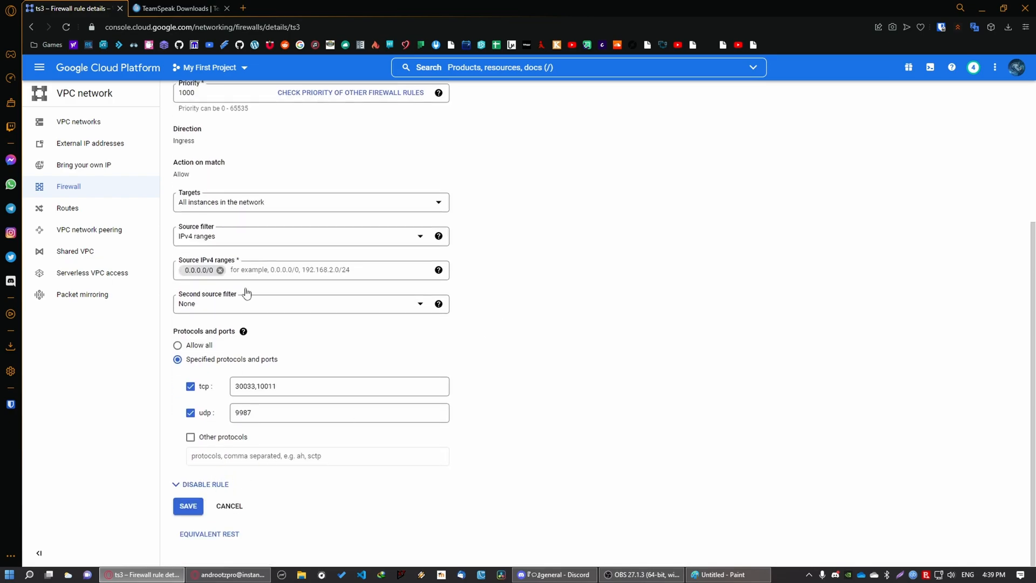
- Return to Compute Engine's VM instances list from the Cloud products menu
click(39, 67)
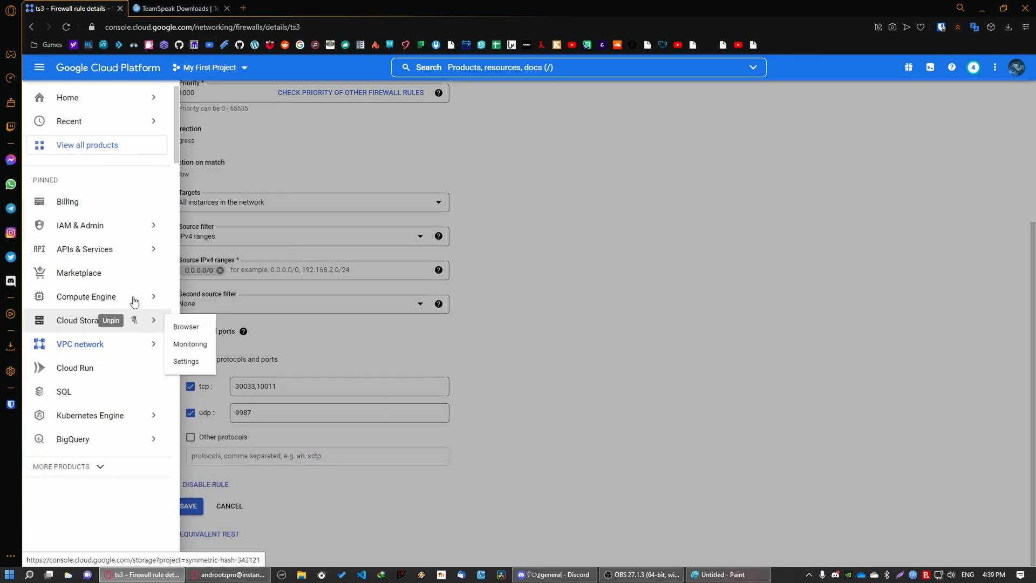
mouse_move(86, 296)
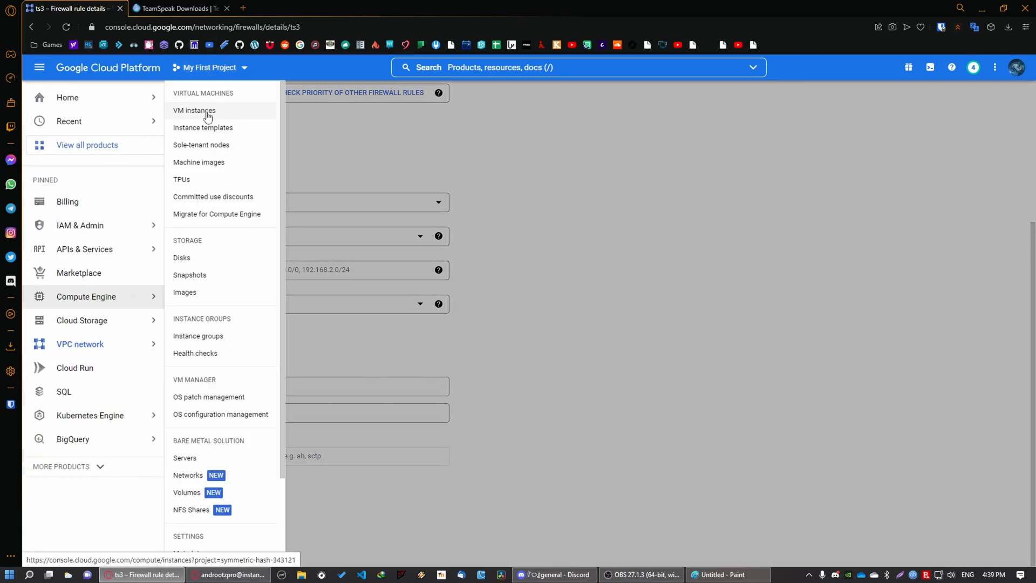
click(195, 111)
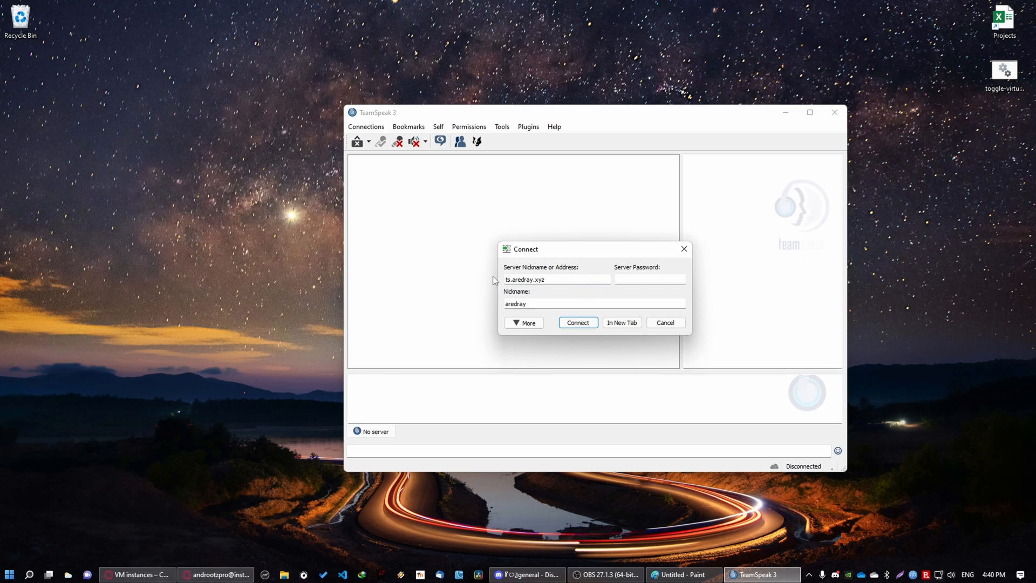
- Connect the TeamSpeak client to the server at 34.79.156.89
text(34.79.156.89)
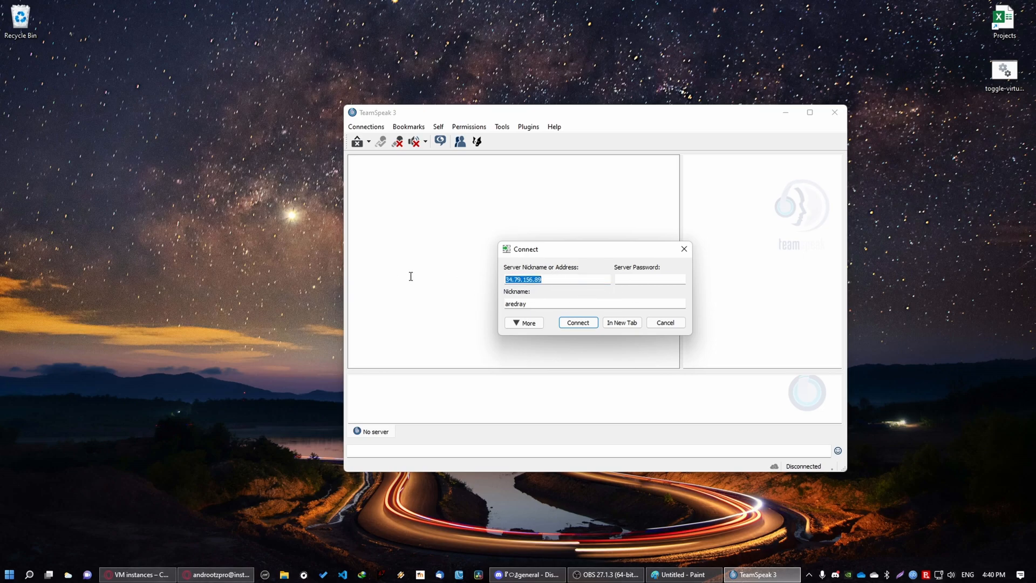
click(577, 323)
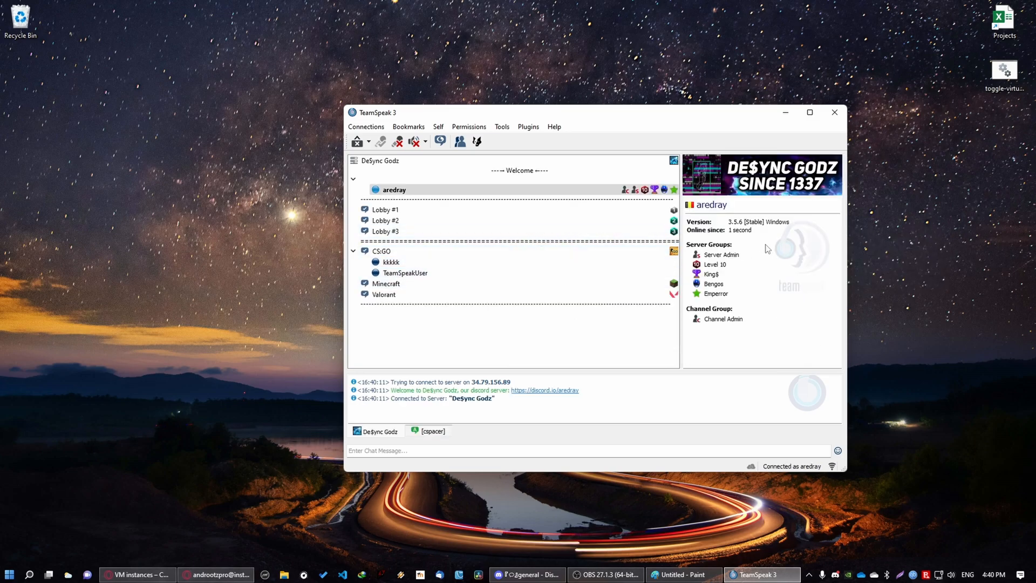
mouse_move(791, 213)
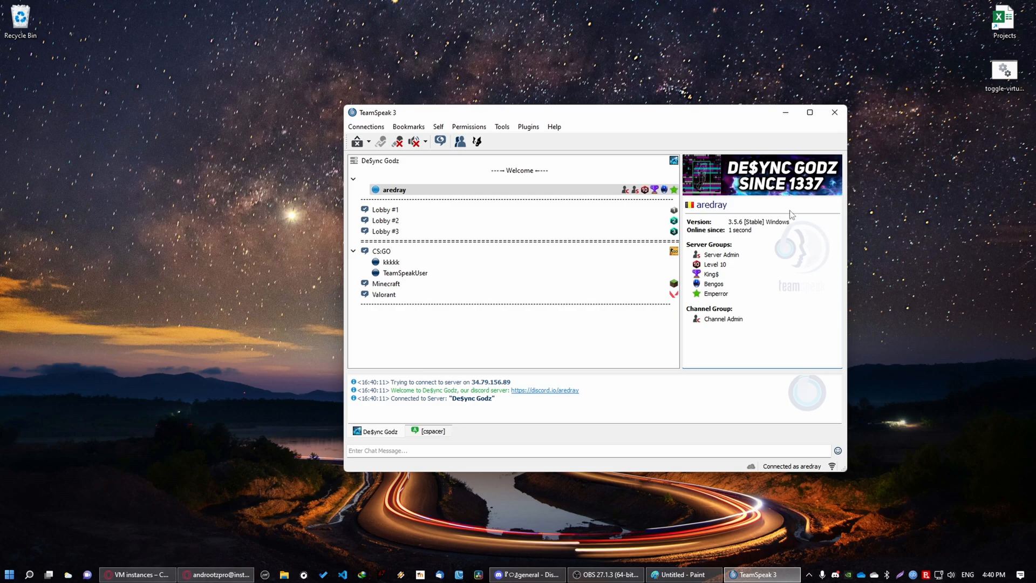
mouse_move(564, 325)
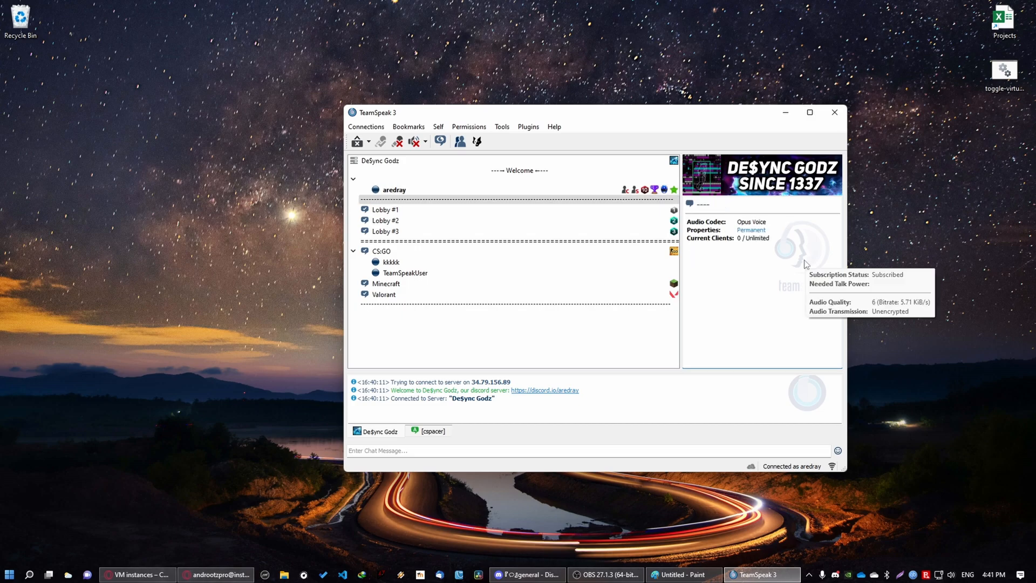
- Select the spacer channel in the DeSync Godz tree to view its details
click(394, 190)
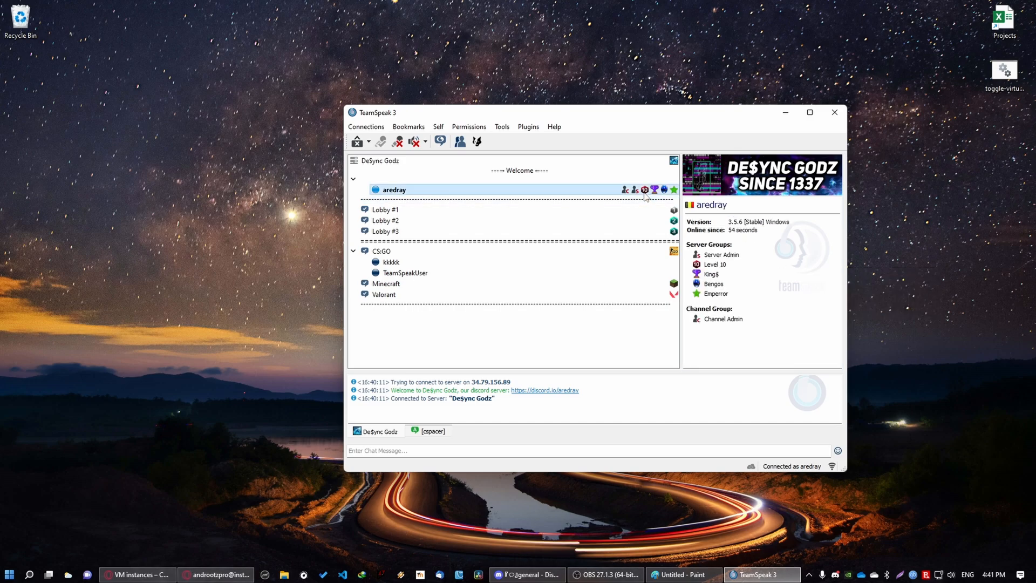
mouse_move(694, 240)
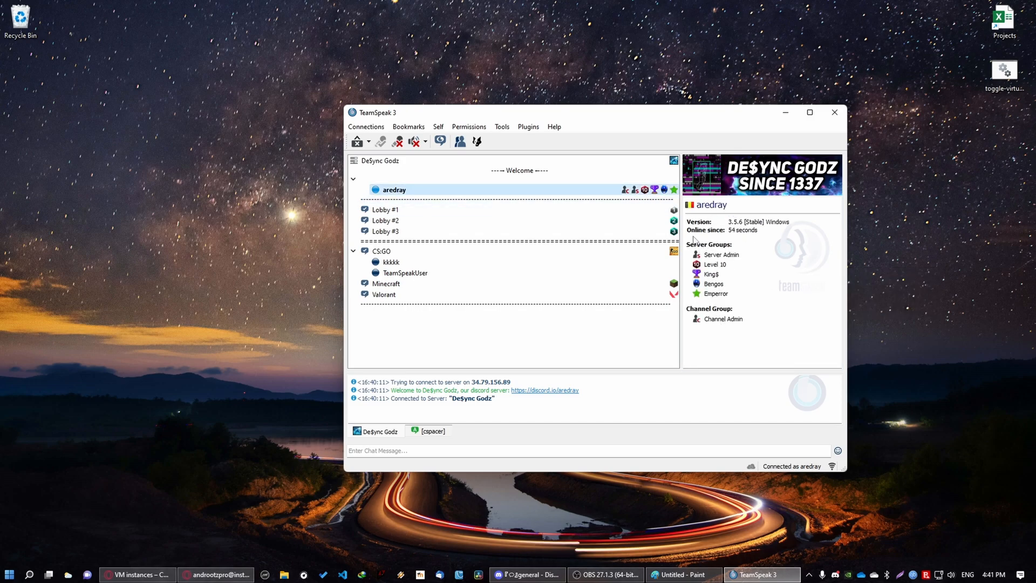
click(516, 190)
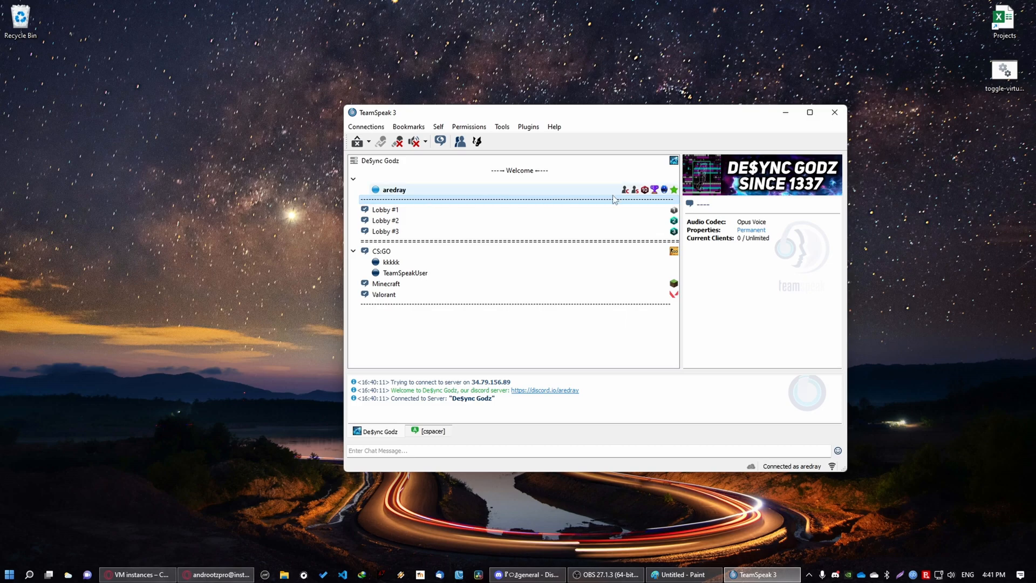